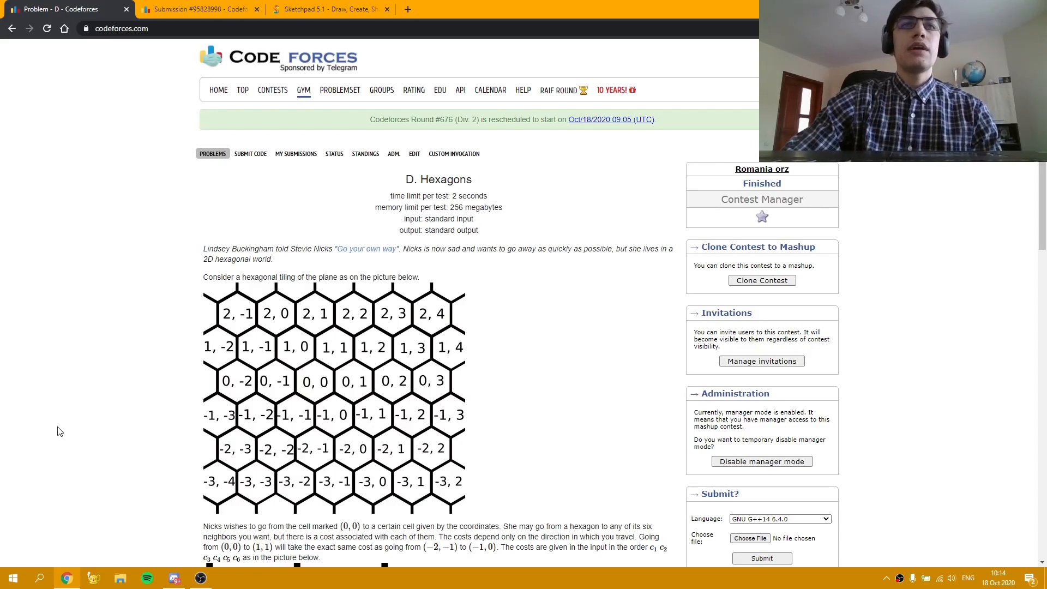
{"action": "mouse_move", "coordinate": [172, 273]}
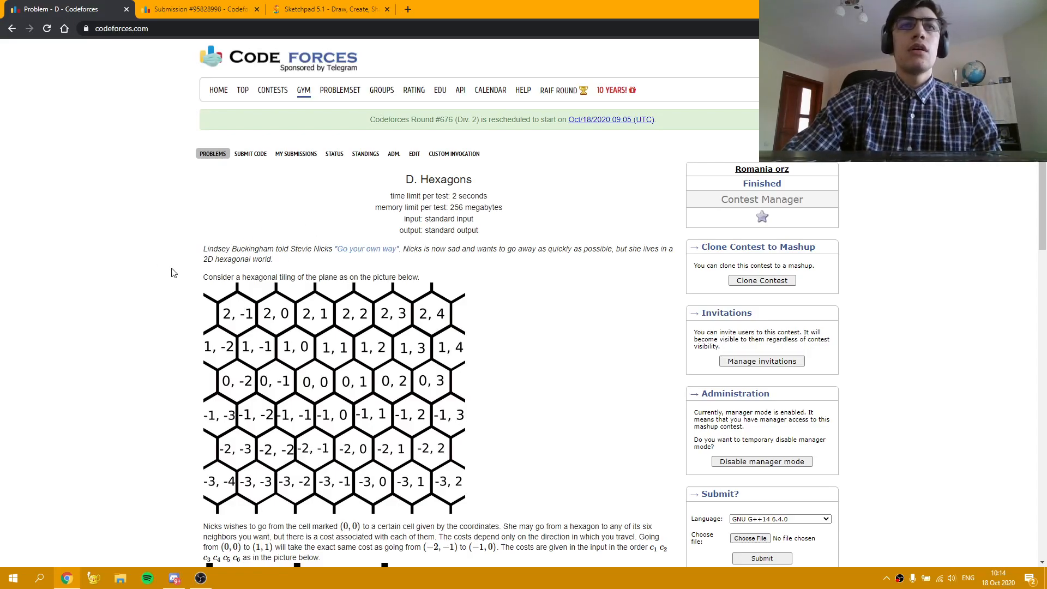
Step: Scroll the Hexagons statement past the coordinate grid to the C1–C6 direction-cost diagram
{"action": "scroll", "scroll_direction": "down", "scroll_amount": 3}
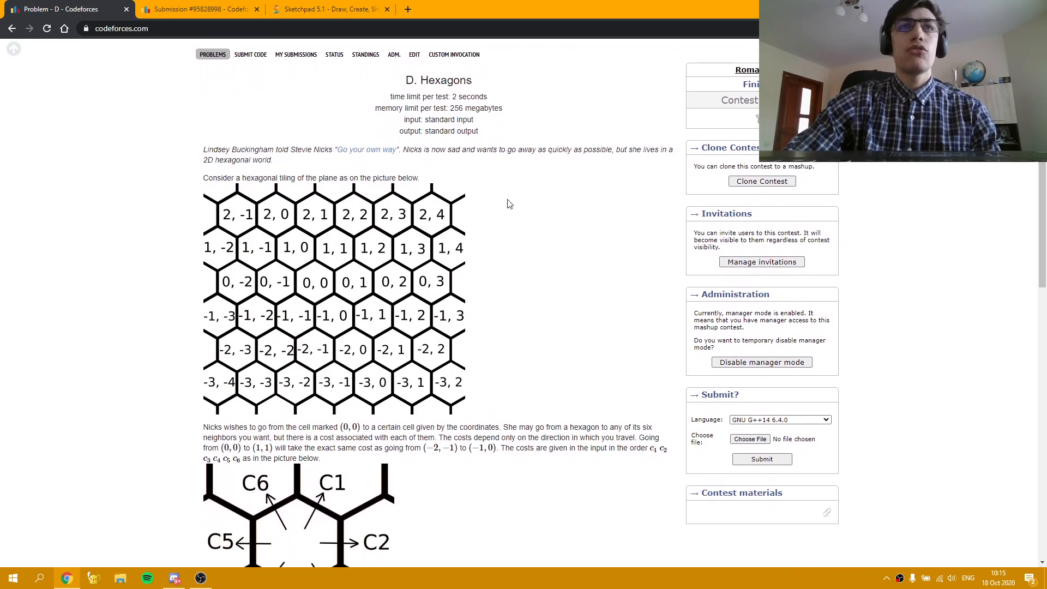
{"action": "scroll", "scroll_direction": "down", "scroll_amount": 3}
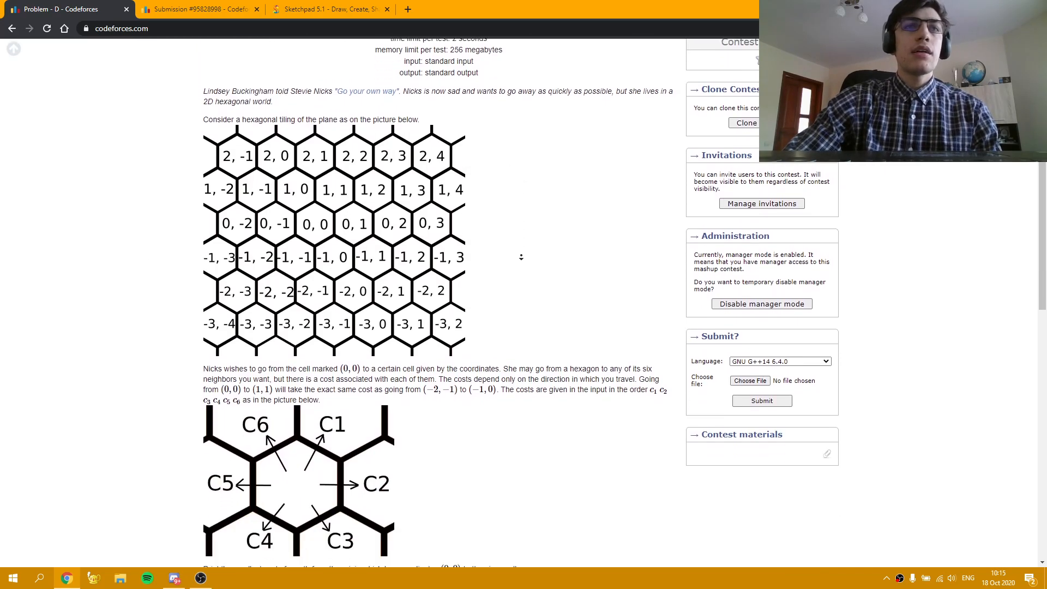
{"action": "scroll", "scroll_direction": "down", "scroll_amount": 3}
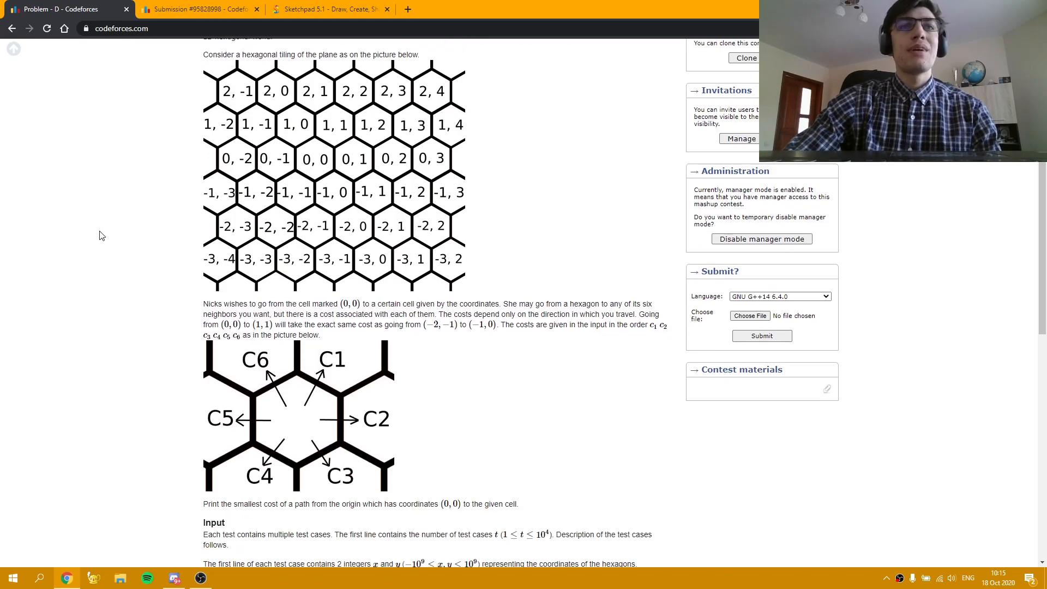
{"action": "mouse_move", "coordinate": [105, 232]}
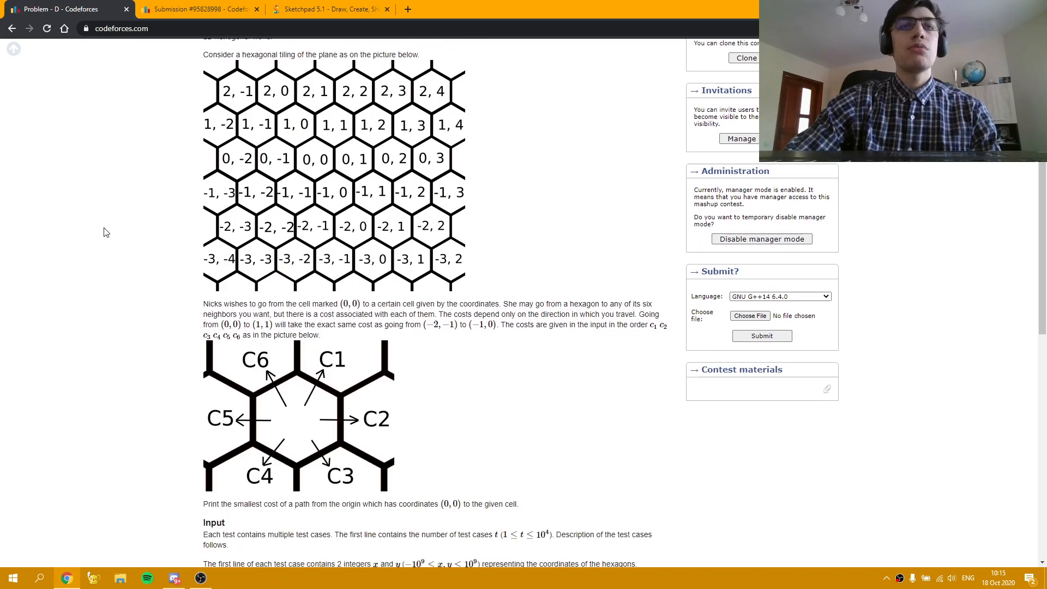
{"action": "mouse_move", "coordinate": [53, 158]}
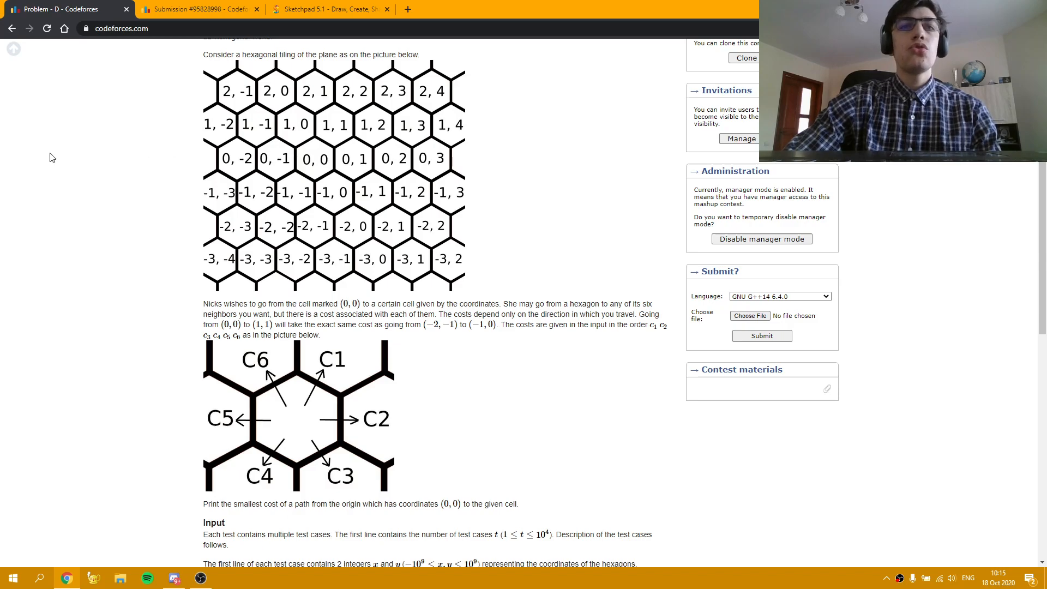
{"action": "scroll", "scroll_direction": "down", "scroll_amount": 3}
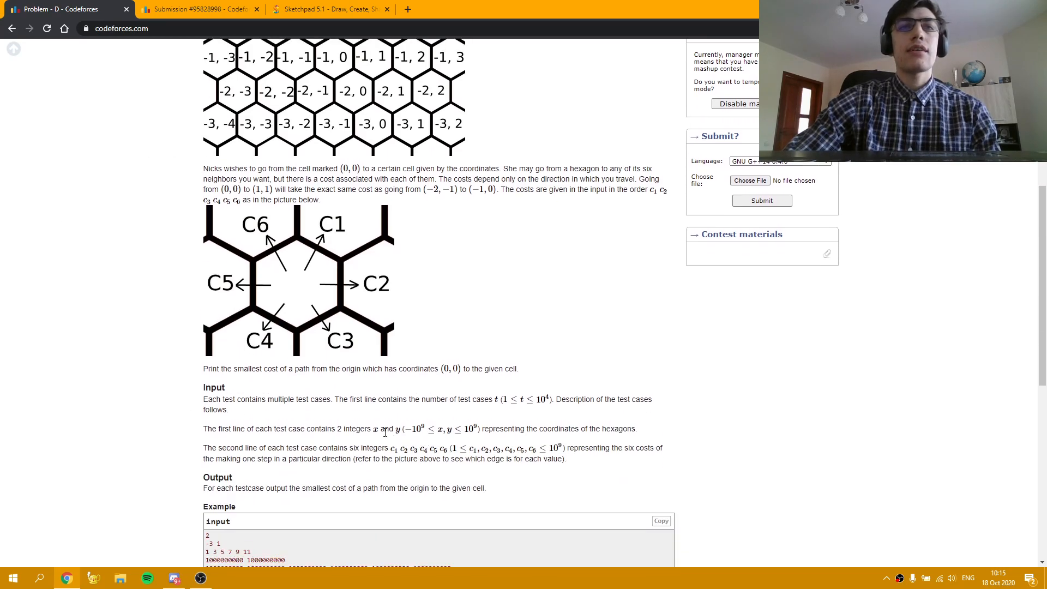
{"action": "mouse_move", "coordinate": [393, 261]}
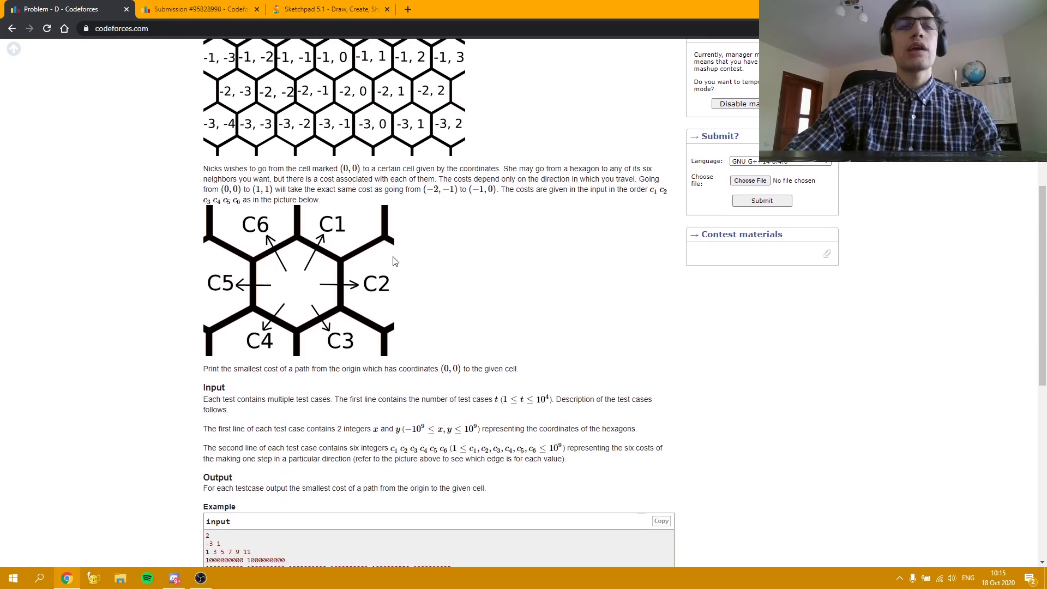
{"action": "mouse_move", "coordinate": [351, 242]}
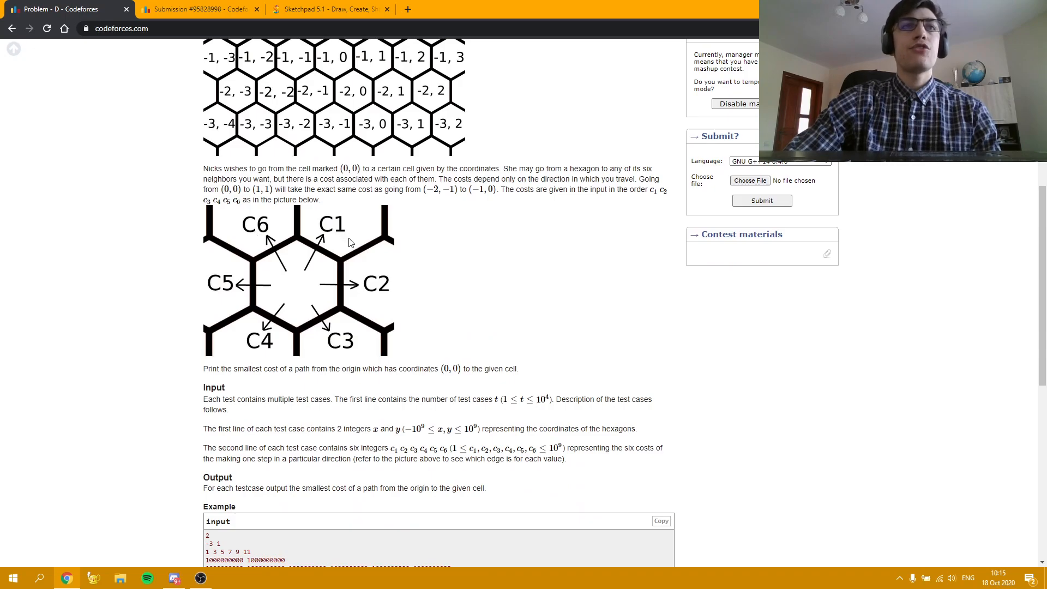
{"action": "mouse_move", "coordinate": [338, 234]}
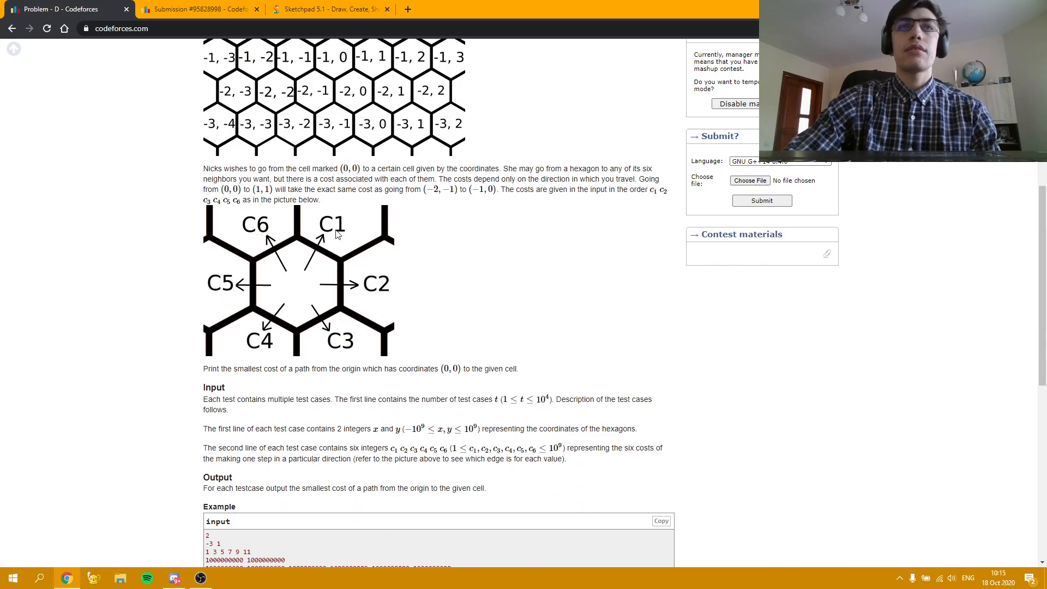
{"action": "mouse_move", "coordinate": [345, 344]}
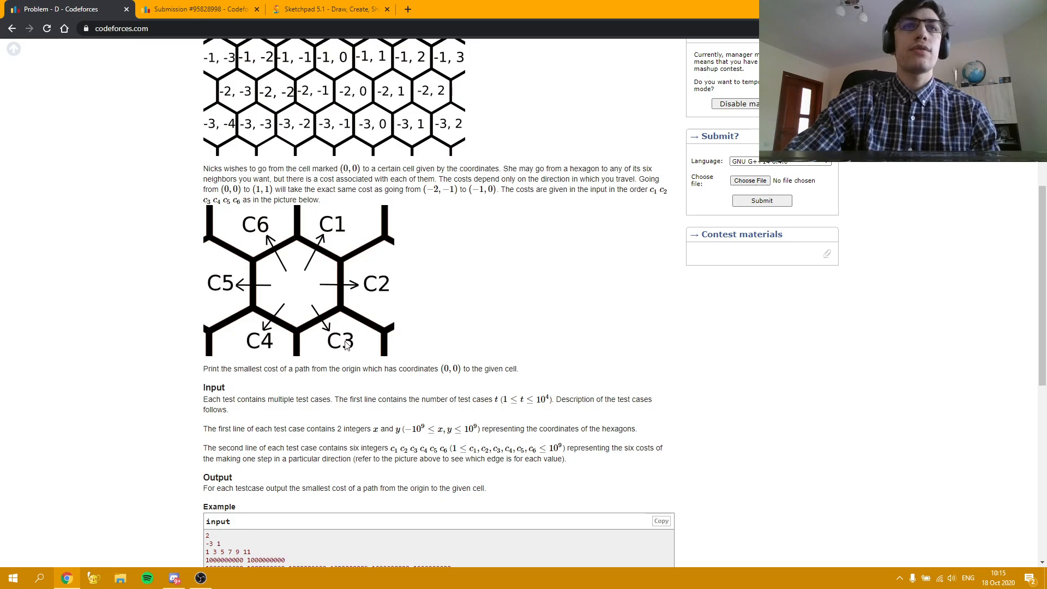
{"action": "mouse_move", "coordinate": [431, 280]}
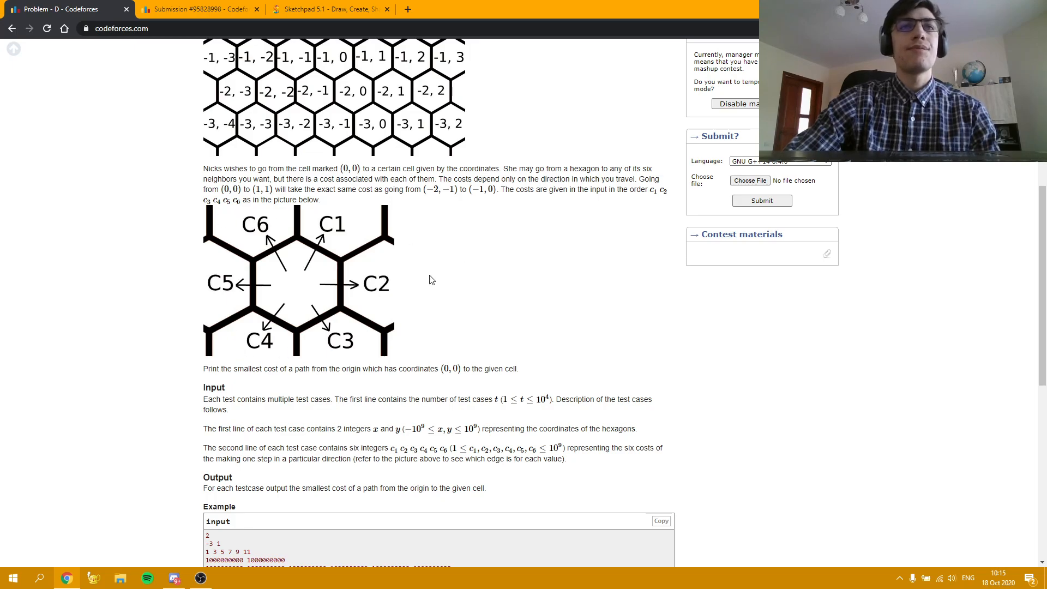
{"action": "mouse_move", "coordinate": [420, 282]}
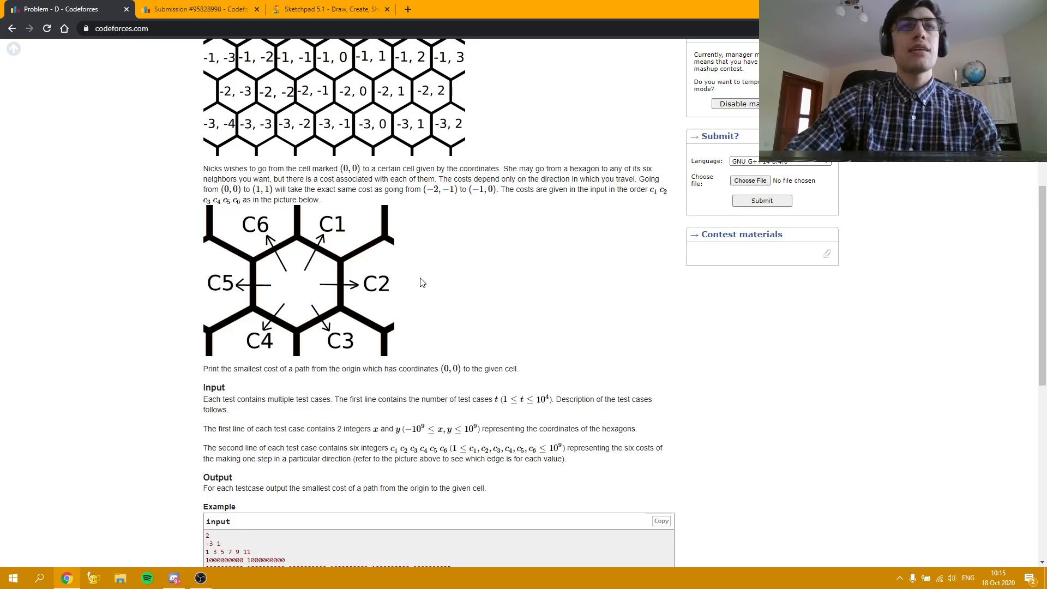
{"action": "mouse_move", "coordinate": [457, 323]}
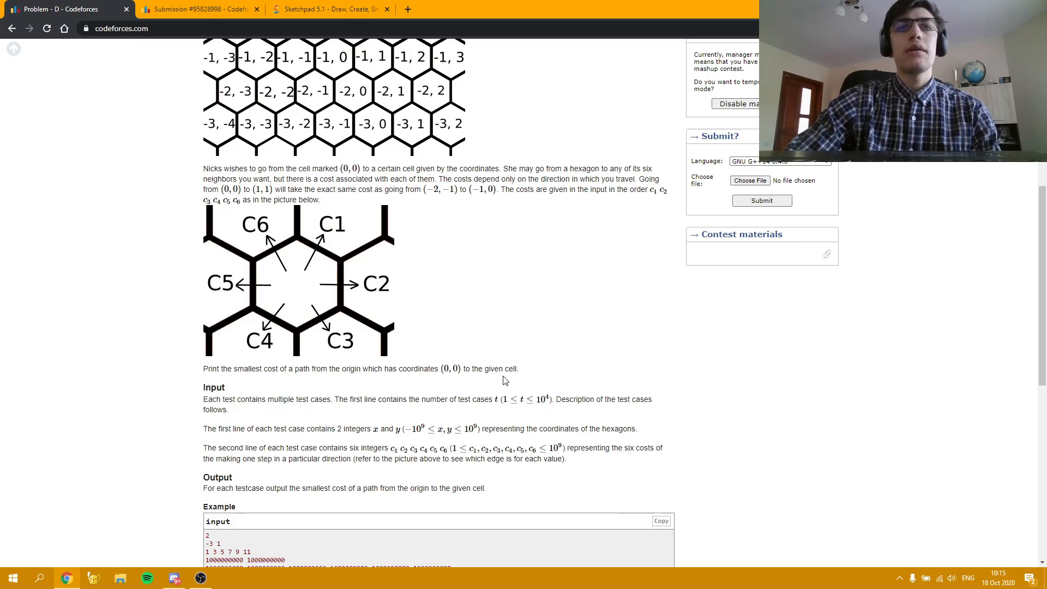
{"action": "mouse_move", "coordinate": [397, 448]}
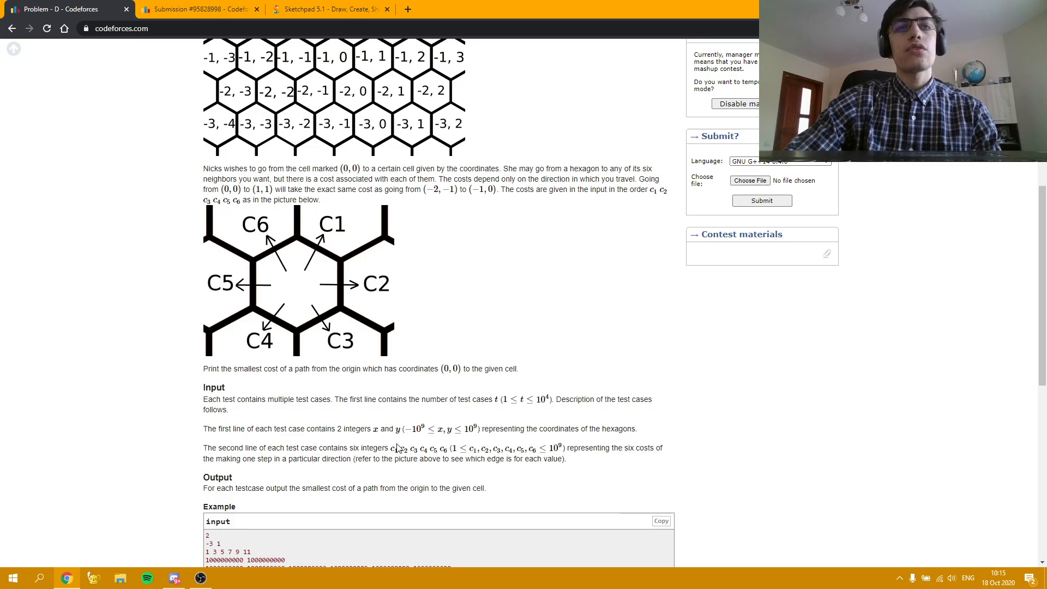
{"action": "mouse_move", "coordinate": [340, 352]}
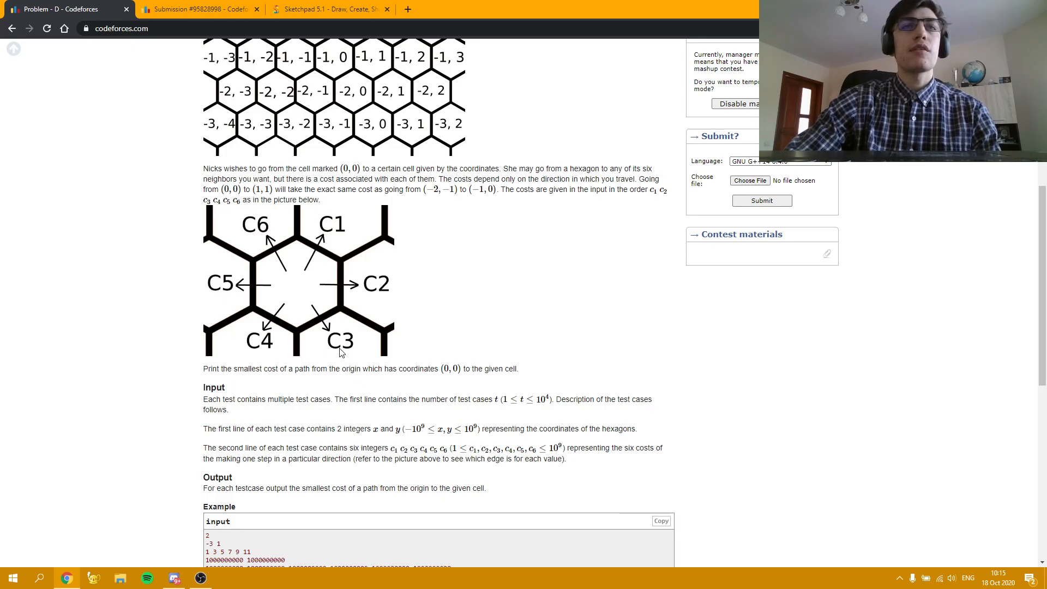
{"action": "mouse_move", "coordinate": [299, 289]}
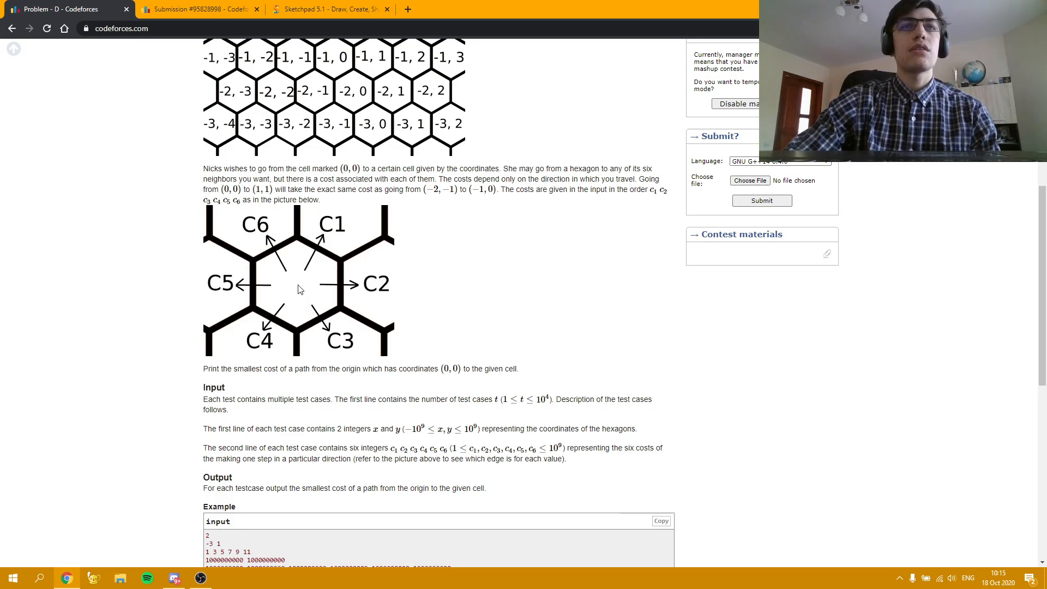
{"action": "mouse_move", "coordinate": [376, 304]}
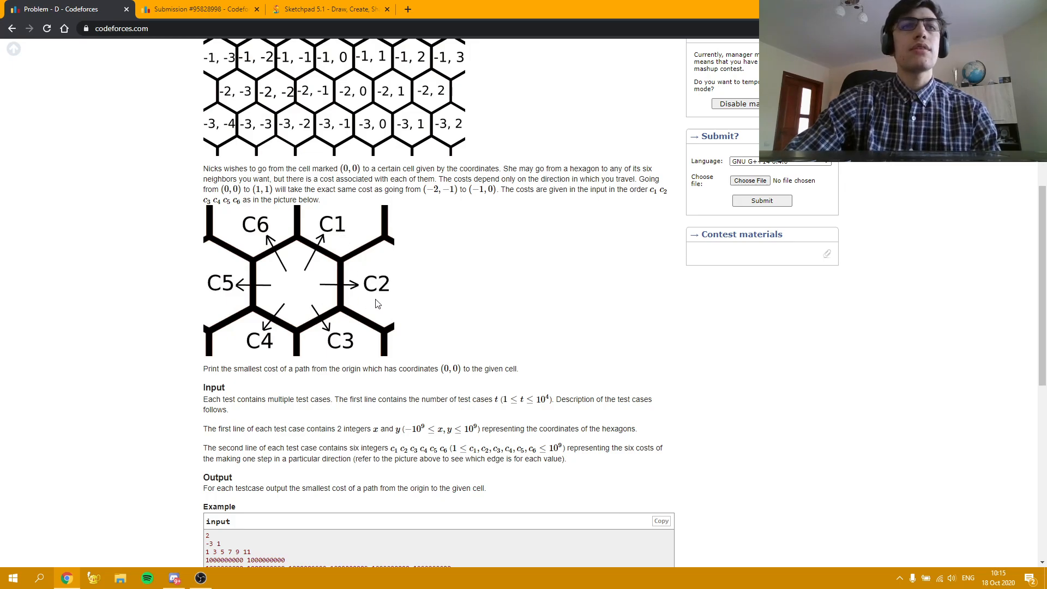
{"action": "mouse_move", "coordinate": [559, 292]}
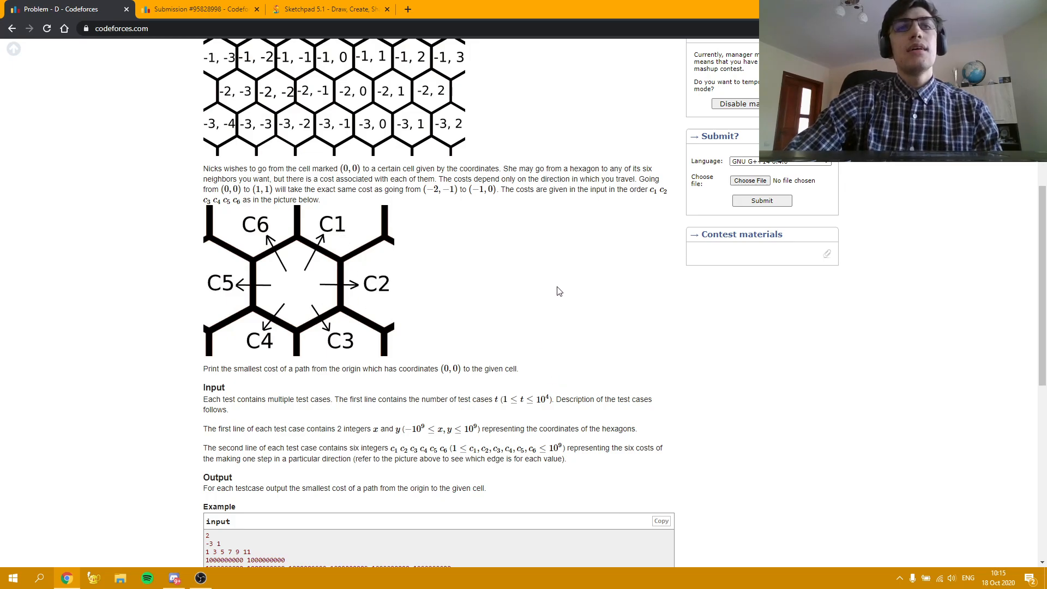
{"action": "mouse_move", "coordinate": [562, 294]}
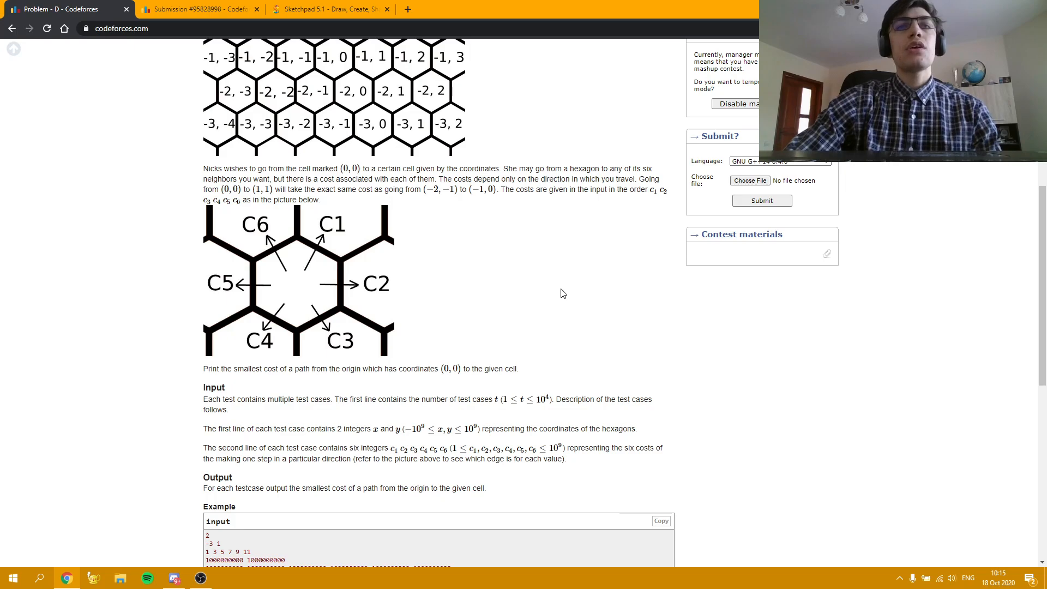
{"action": "mouse_move", "coordinate": [557, 286]}
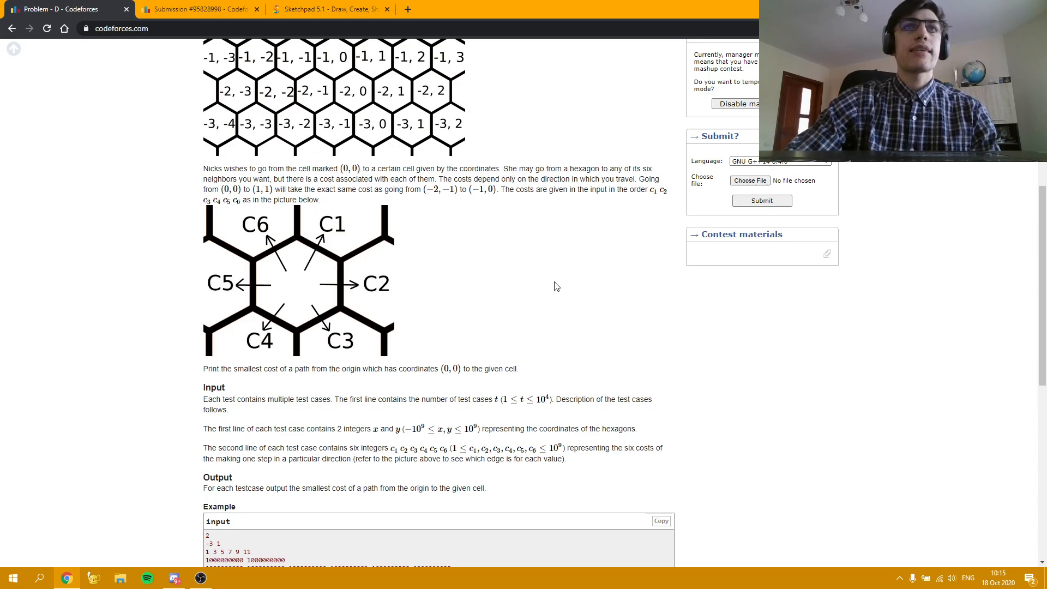
{"action": "mouse_move", "coordinate": [544, 291]}
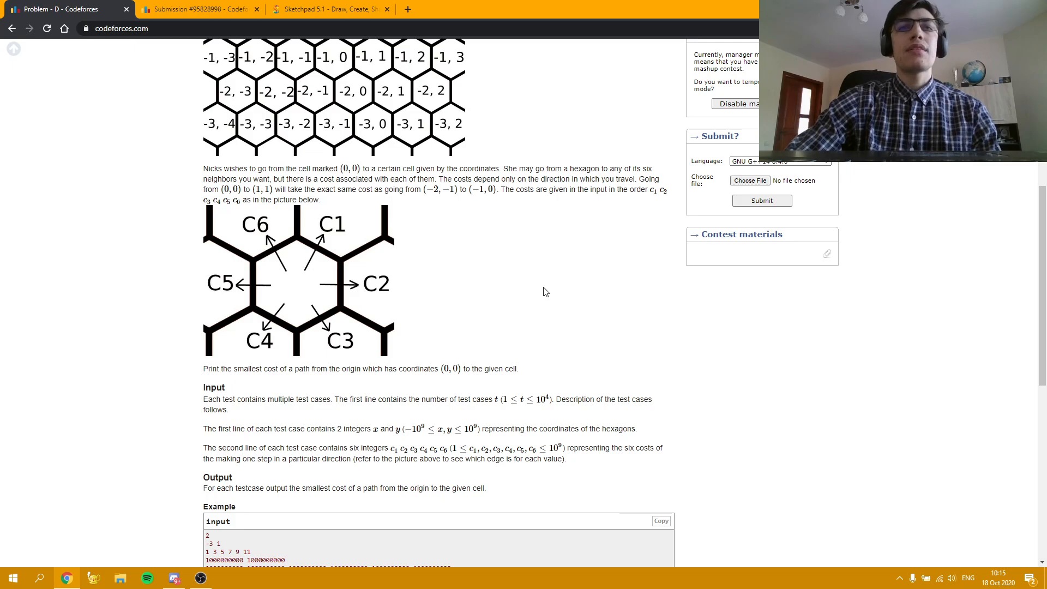
{"action": "mouse_move", "coordinate": [454, 398]}
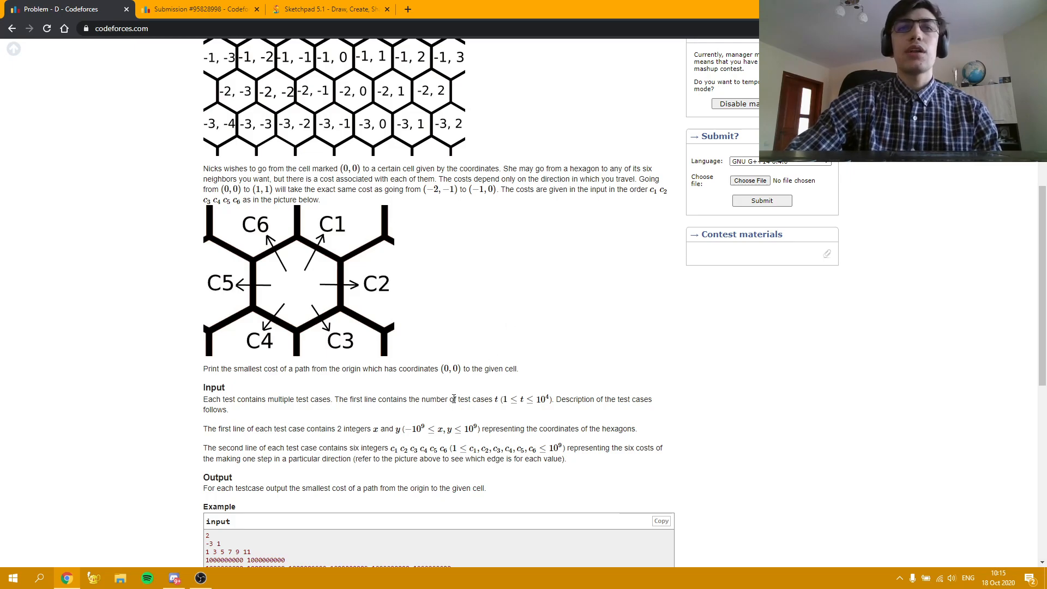
{"action": "mouse_move", "coordinate": [463, 415]}
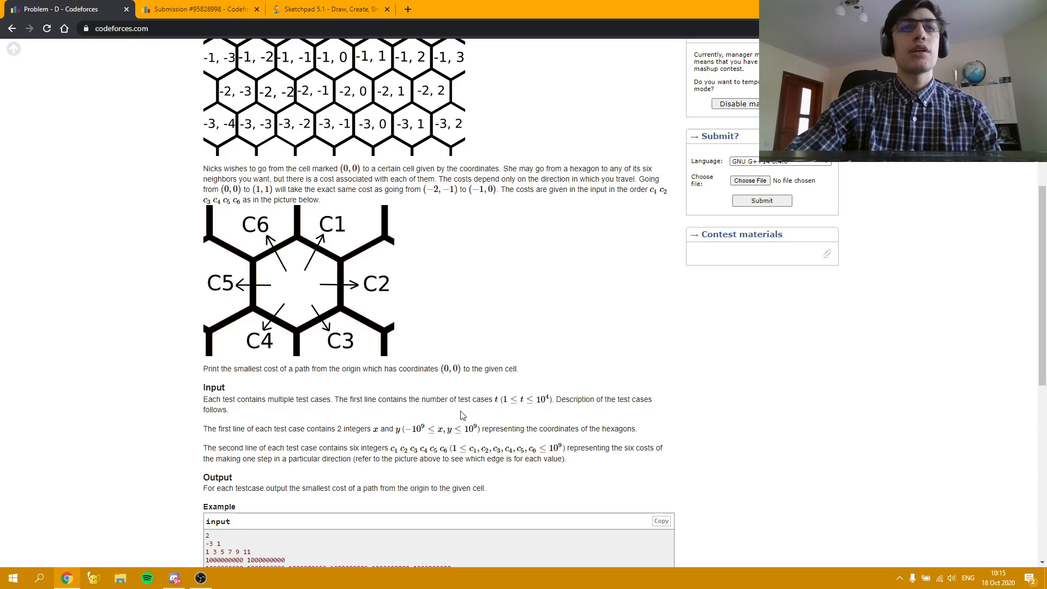
{"action": "mouse_move", "coordinate": [403, 425]}
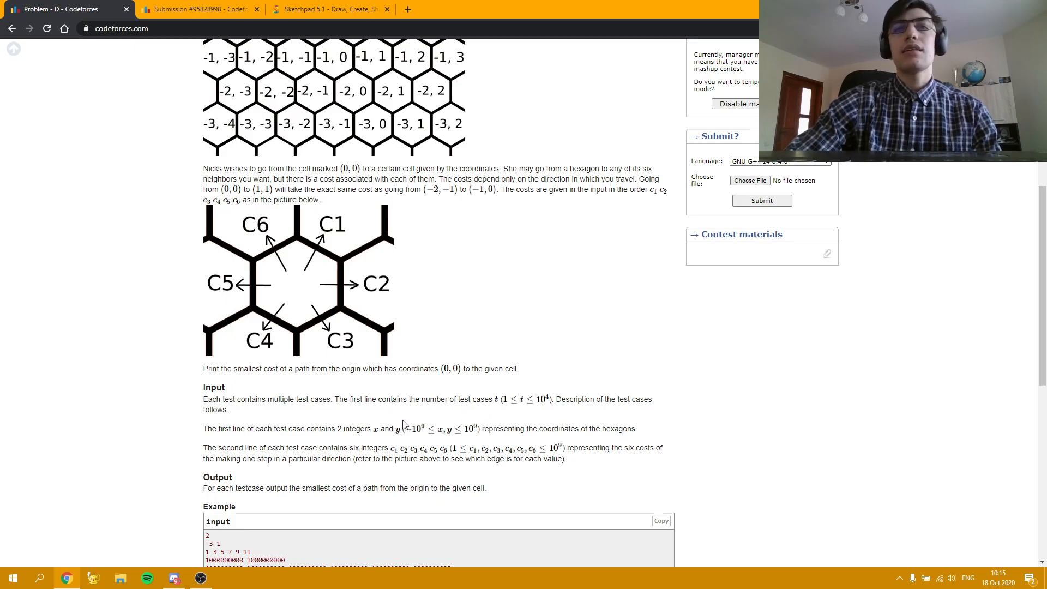
{"action": "mouse_move", "coordinate": [502, 427]}
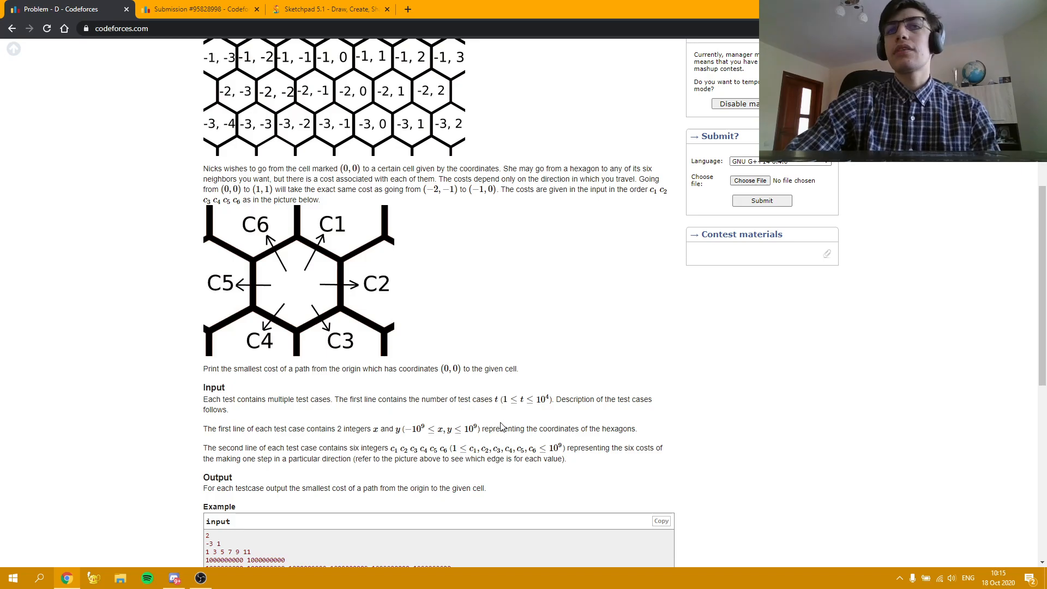
{"action": "mouse_move", "coordinate": [447, 418]}
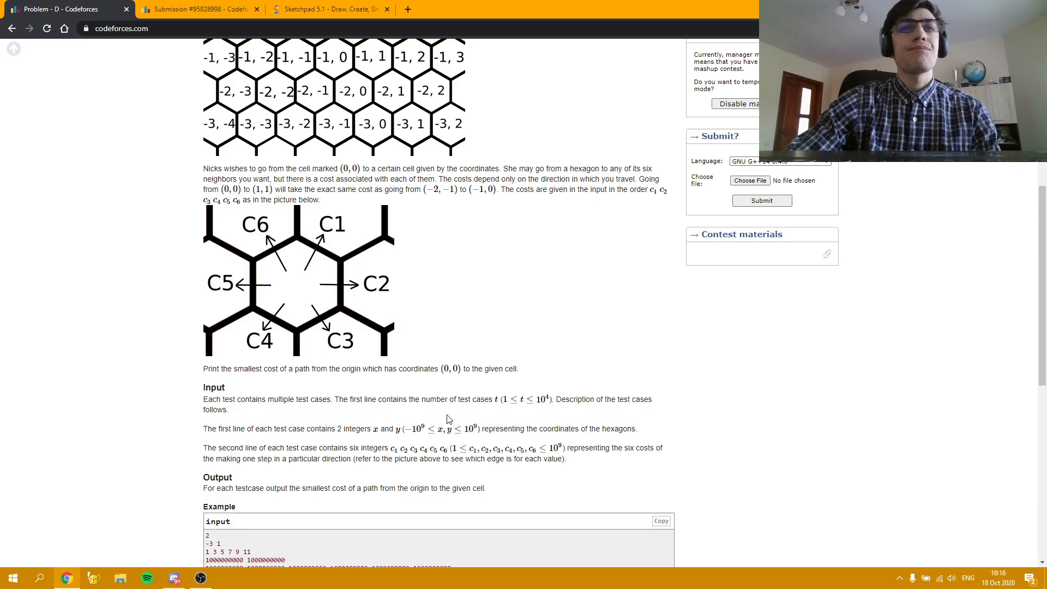
{"action": "mouse_move", "coordinate": [439, 419]}
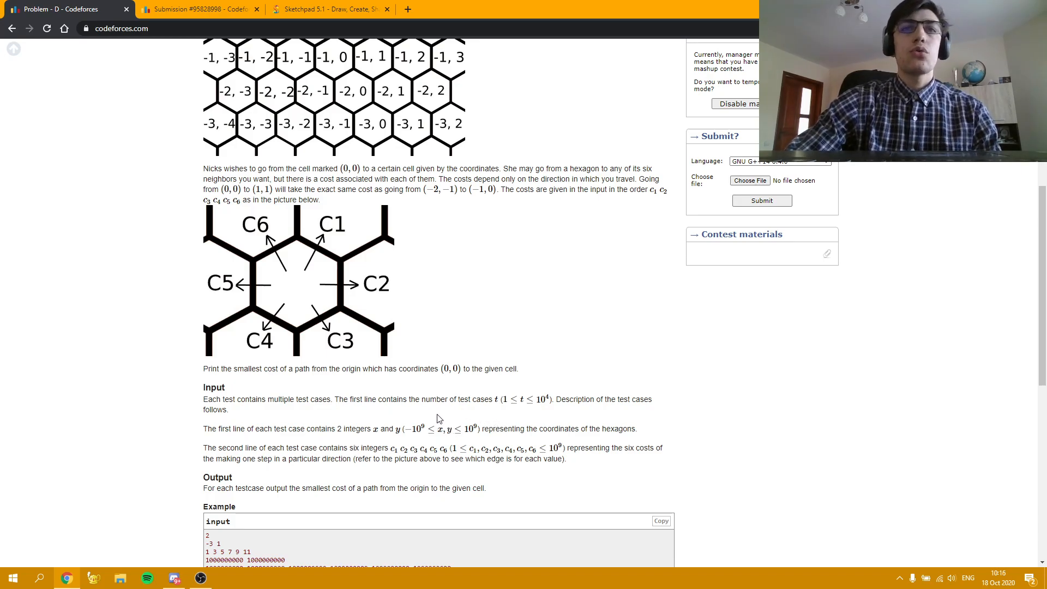
{"action": "mouse_move", "coordinate": [421, 382]}
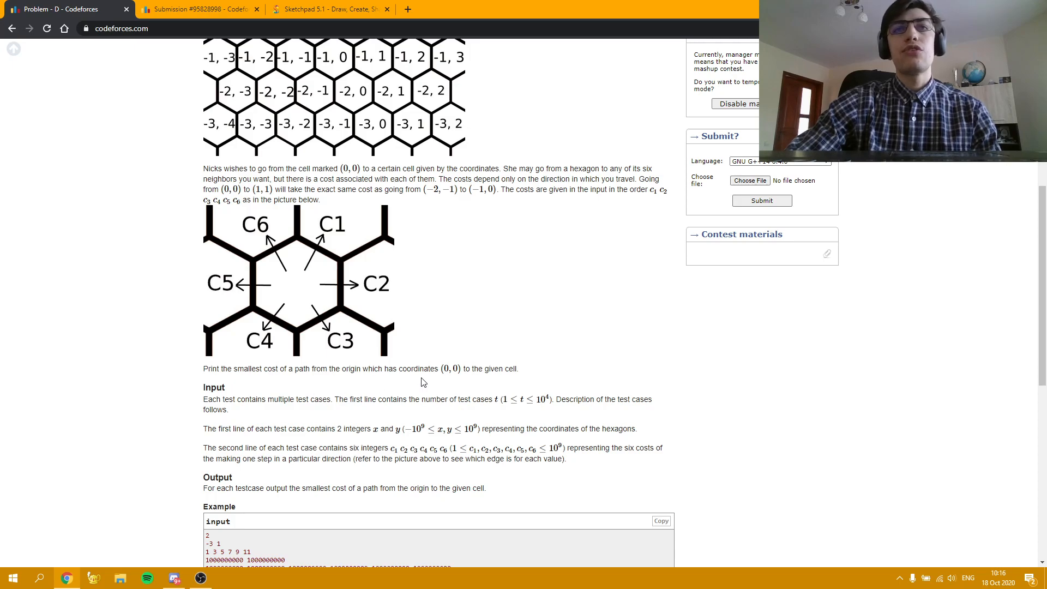
{"action": "mouse_move", "coordinate": [378, 247]}
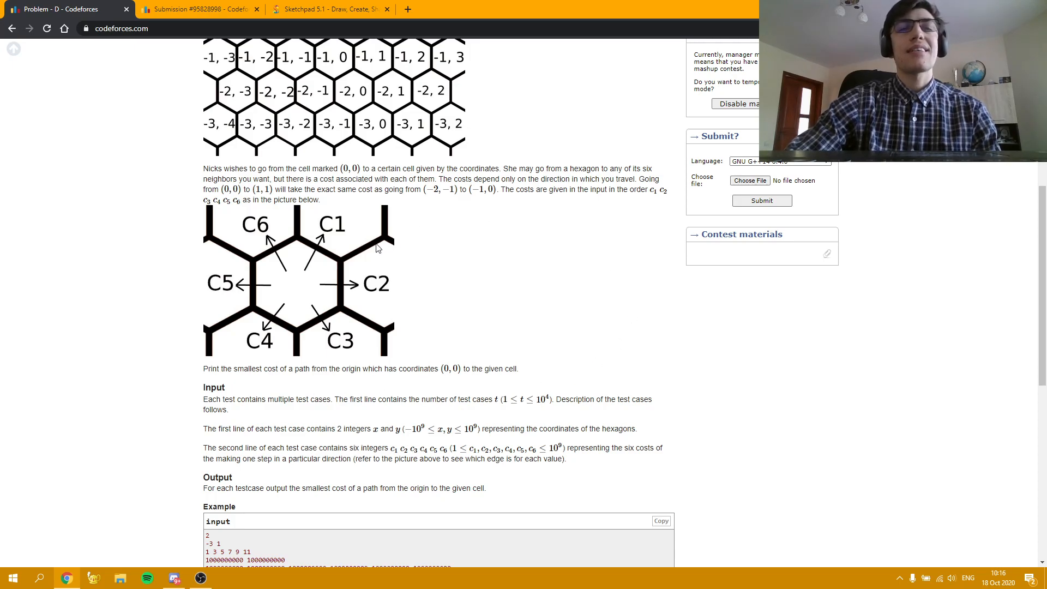
{"action": "mouse_move", "coordinate": [488, 267]}
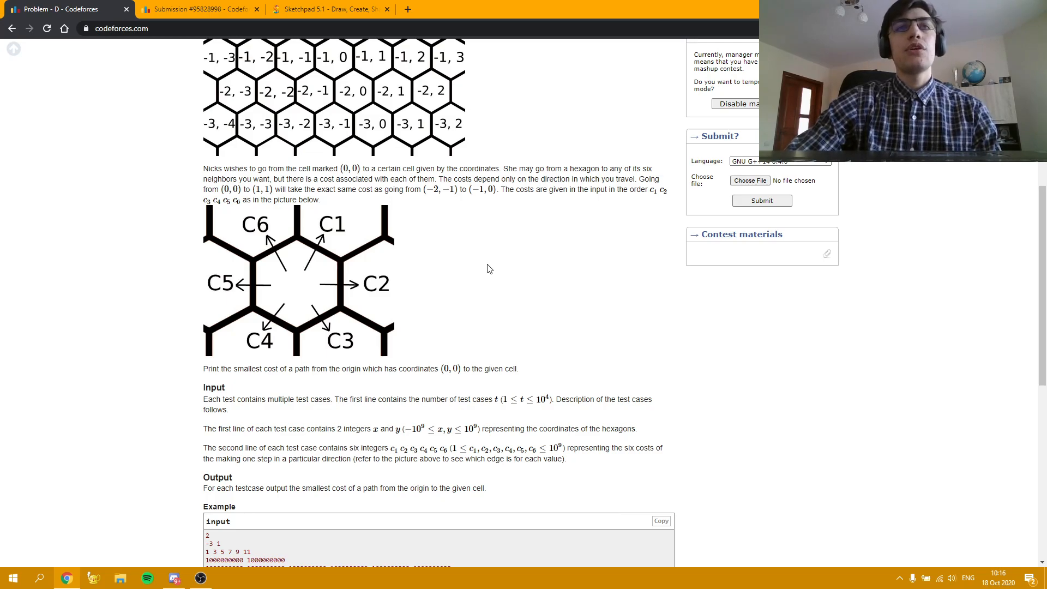
{"action": "mouse_move", "coordinate": [561, 277]}
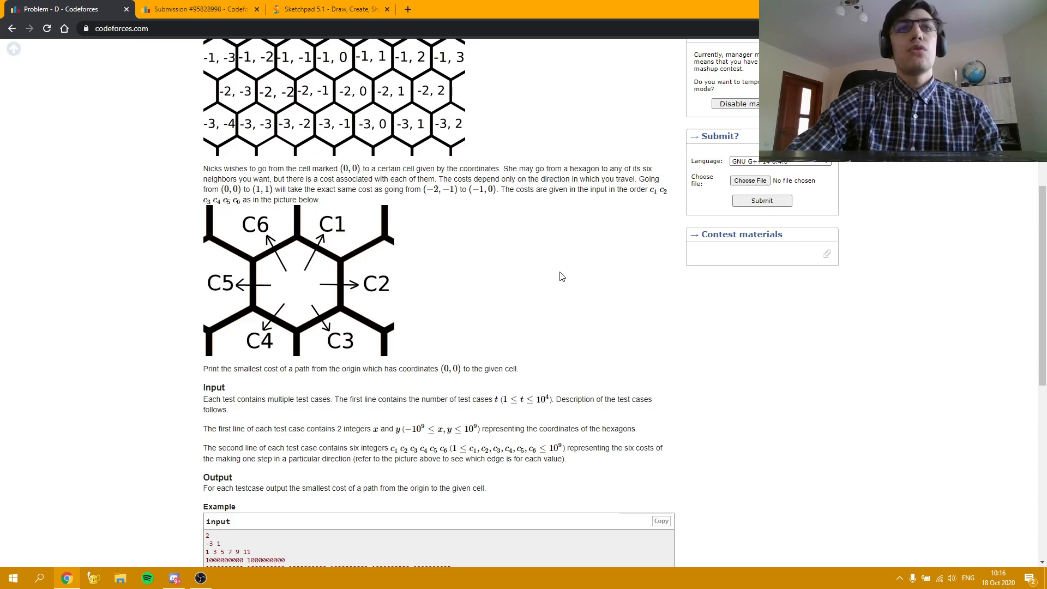
{"action": "mouse_move", "coordinate": [434, 238]}
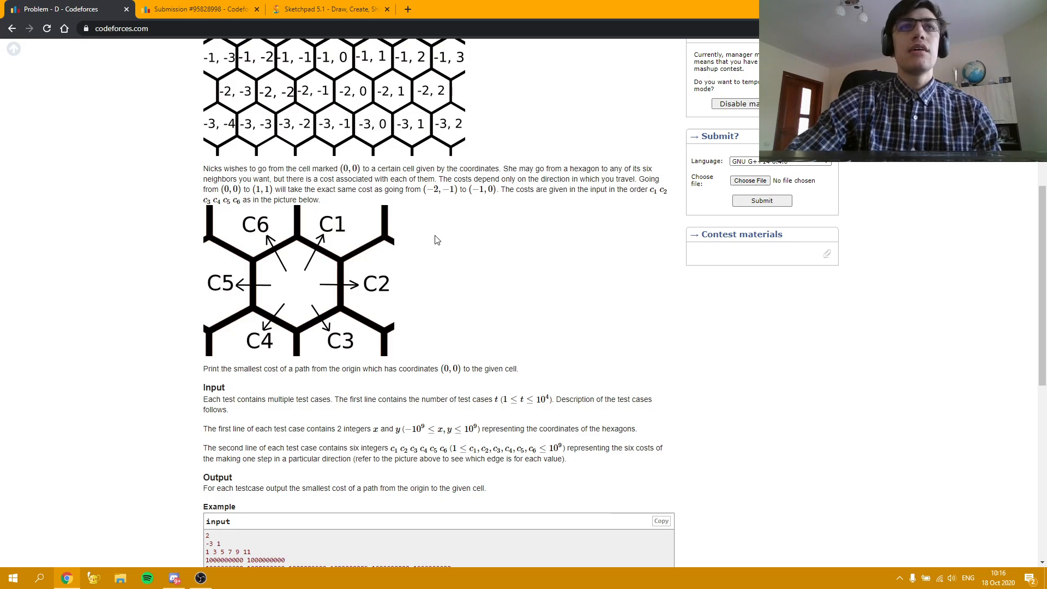
{"action": "mouse_move", "coordinate": [331, 239]}
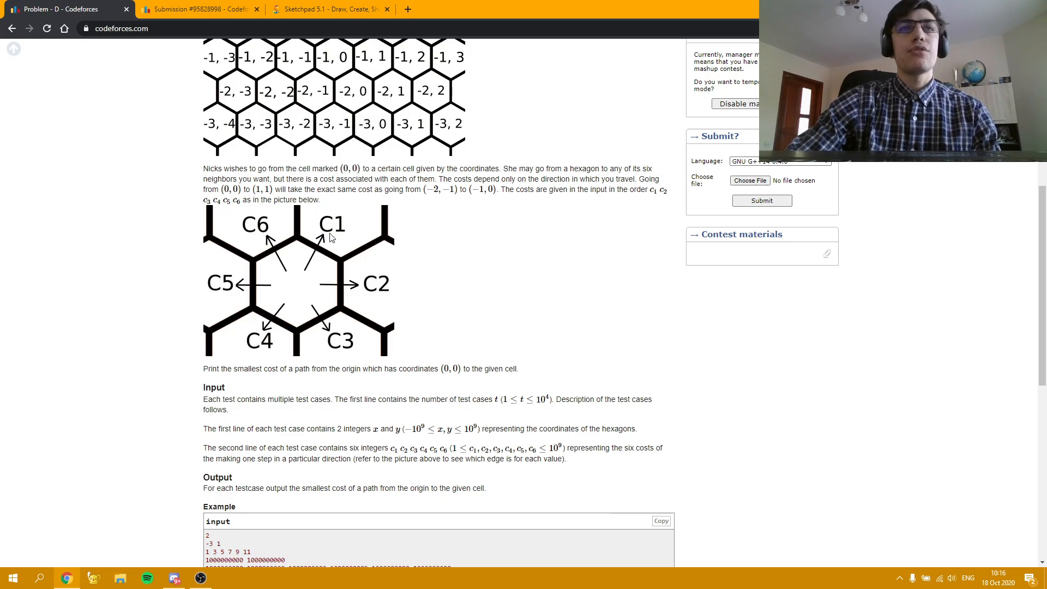
{"action": "mouse_move", "coordinate": [399, 455]}
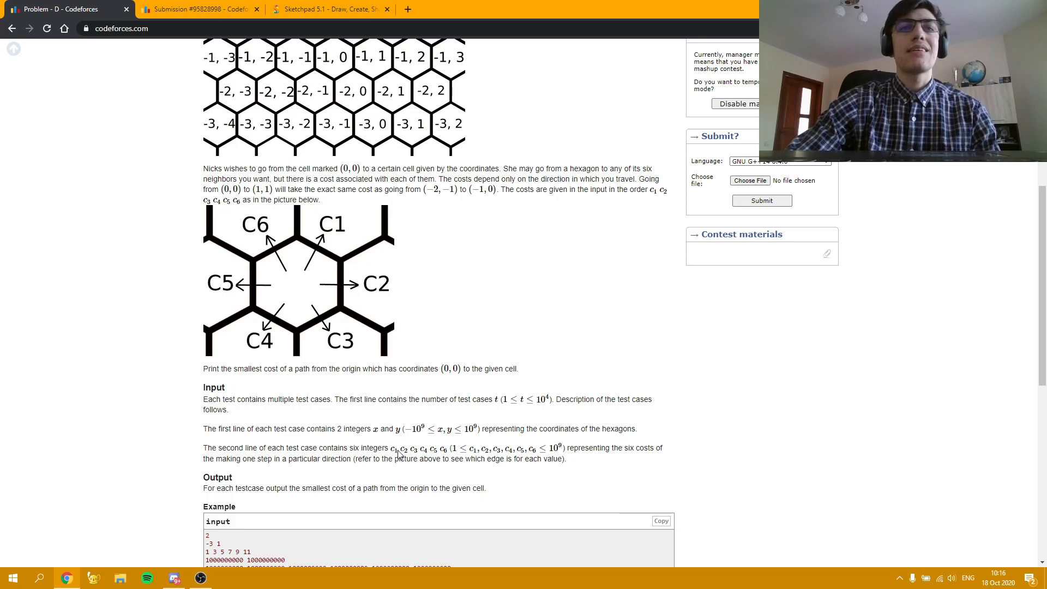
{"action": "mouse_move", "coordinate": [322, 222]}
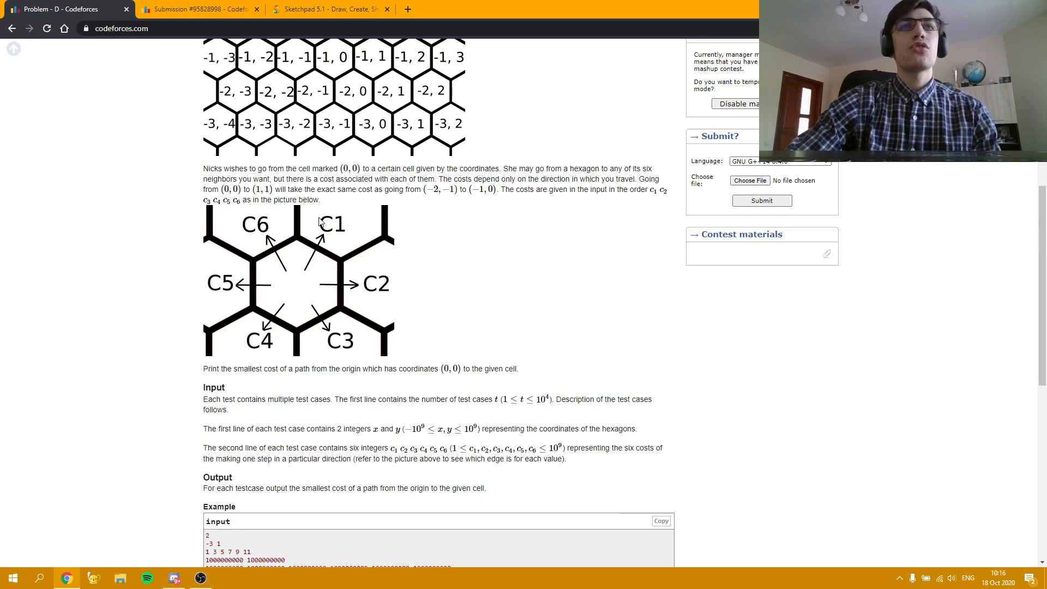
{"action": "mouse_move", "coordinate": [339, 219]}
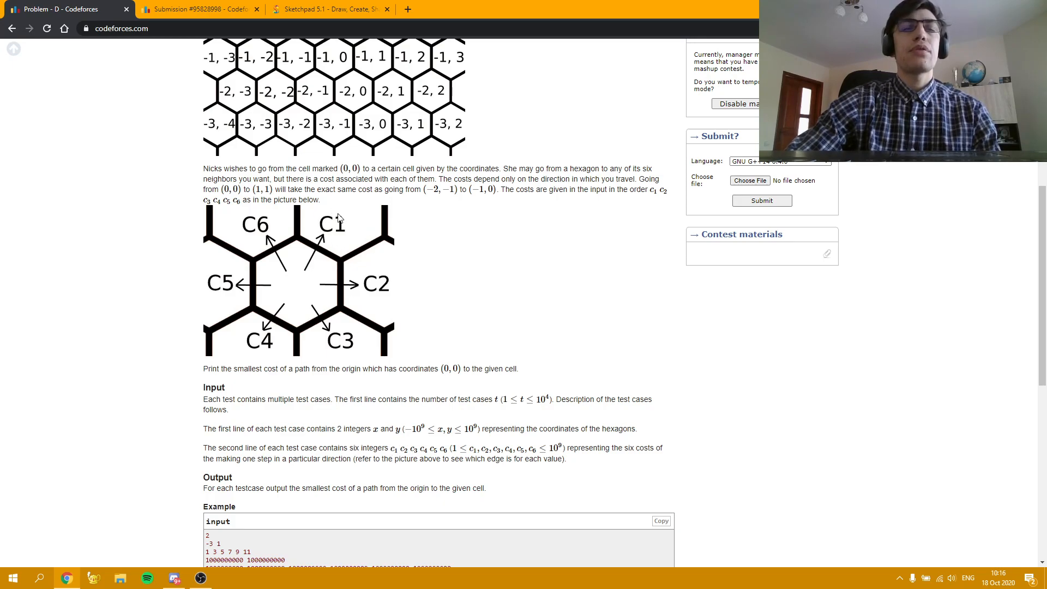
{"action": "mouse_move", "coordinate": [334, 218]}
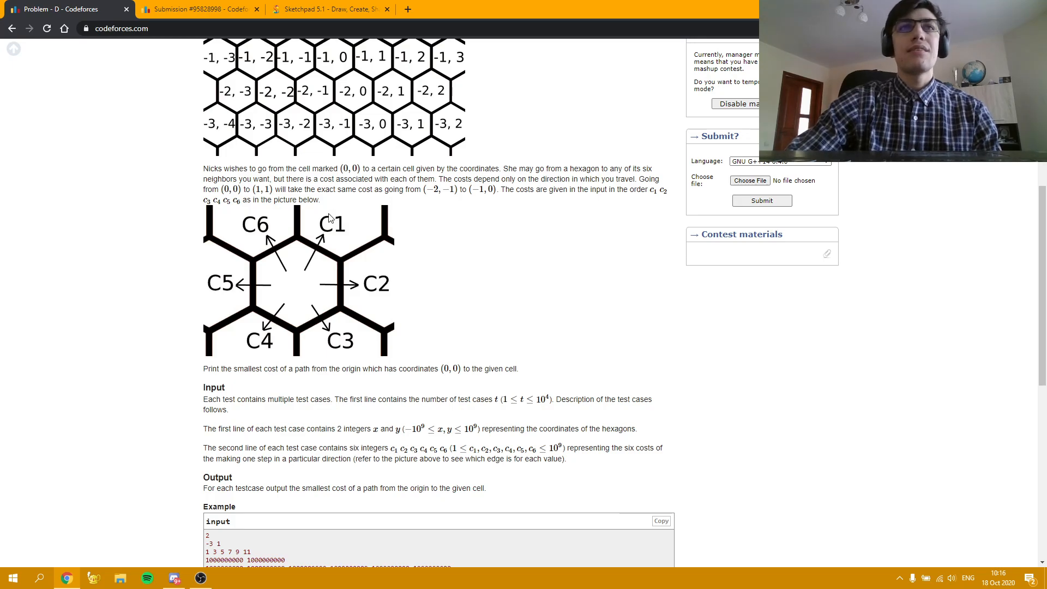
{"action": "scroll", "scroll_direction": "up", "scroll_amount": 3}
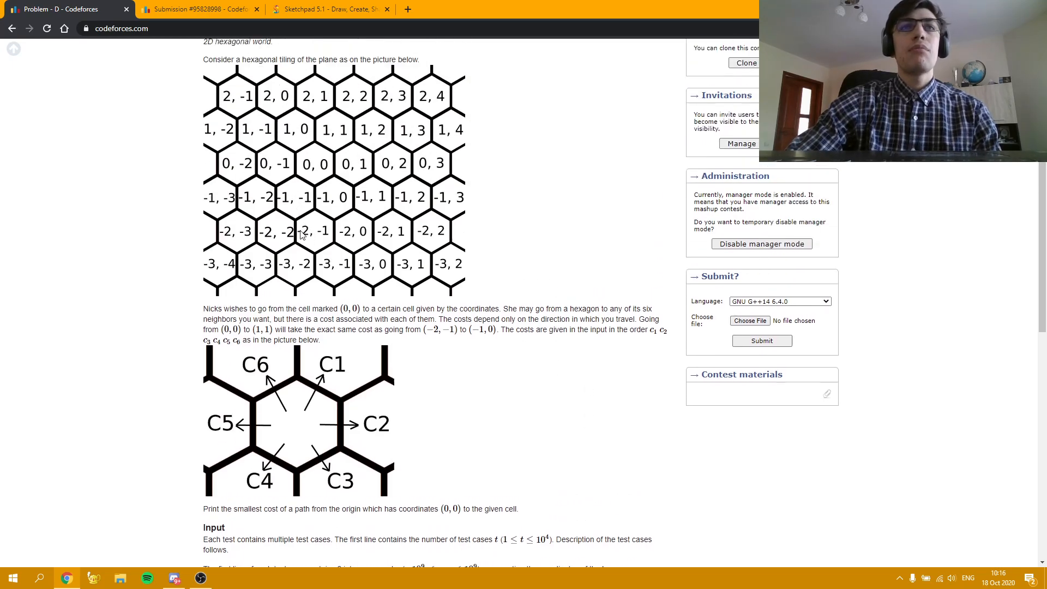
{"action": "mouse_move", "coordinate": [327, 196]}
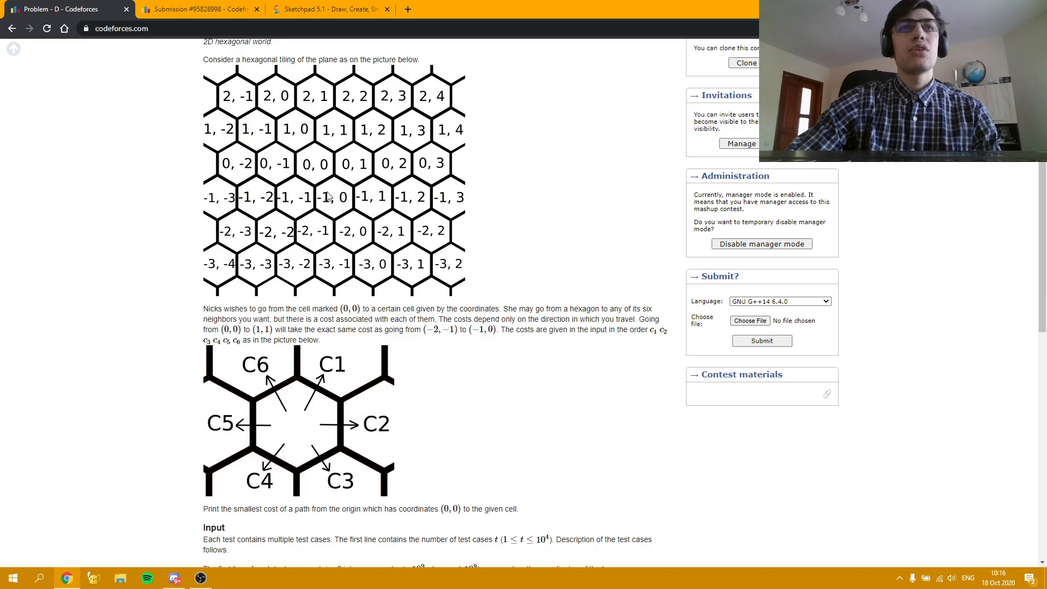
{"action": "mouse_move", "coordinate": [339, 205]}
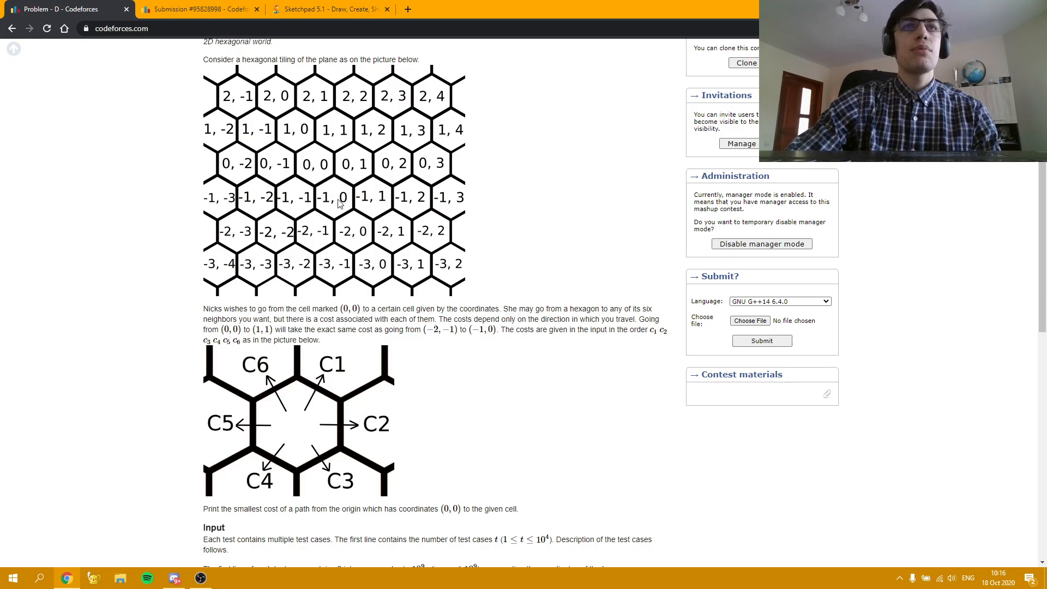
{"action": "mouse_move", "coordinate": [327, 134]}
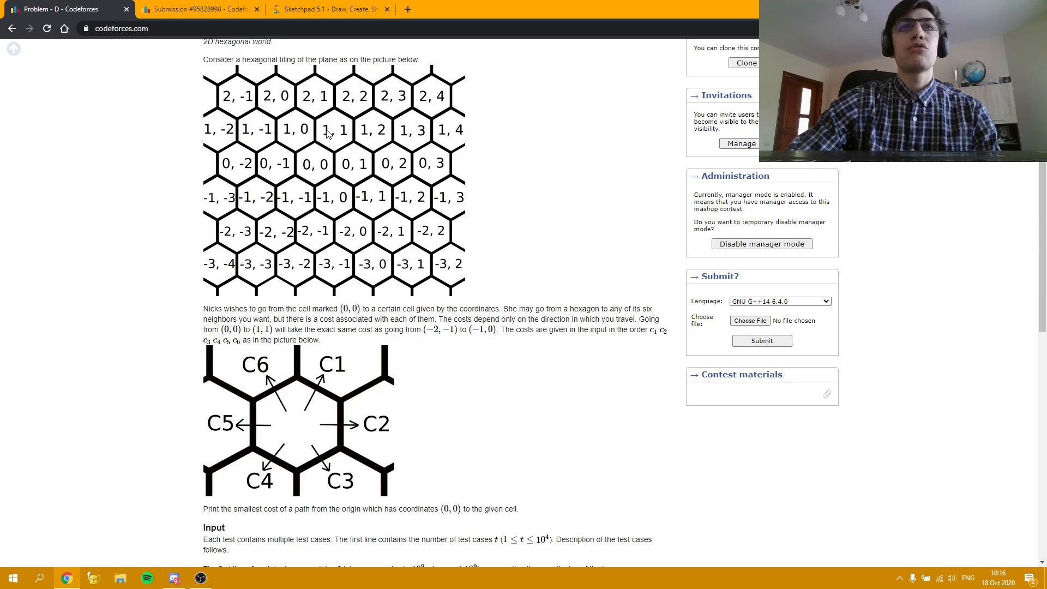
{"action": "mouse_move", "coordinate": [310, 233]}
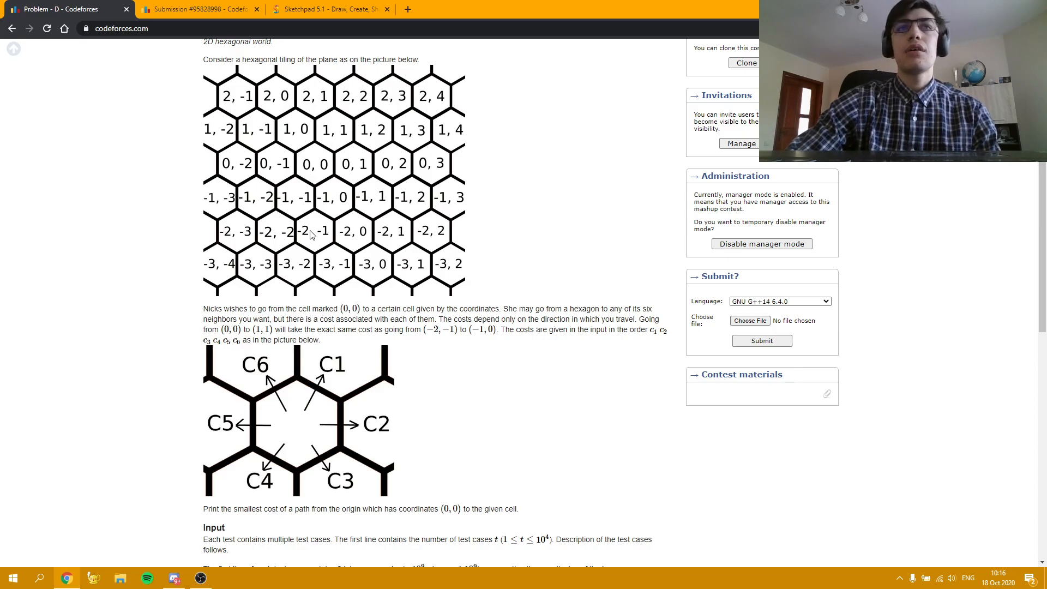
{"action": "mouse_move", "coordinate": [556, 210]}
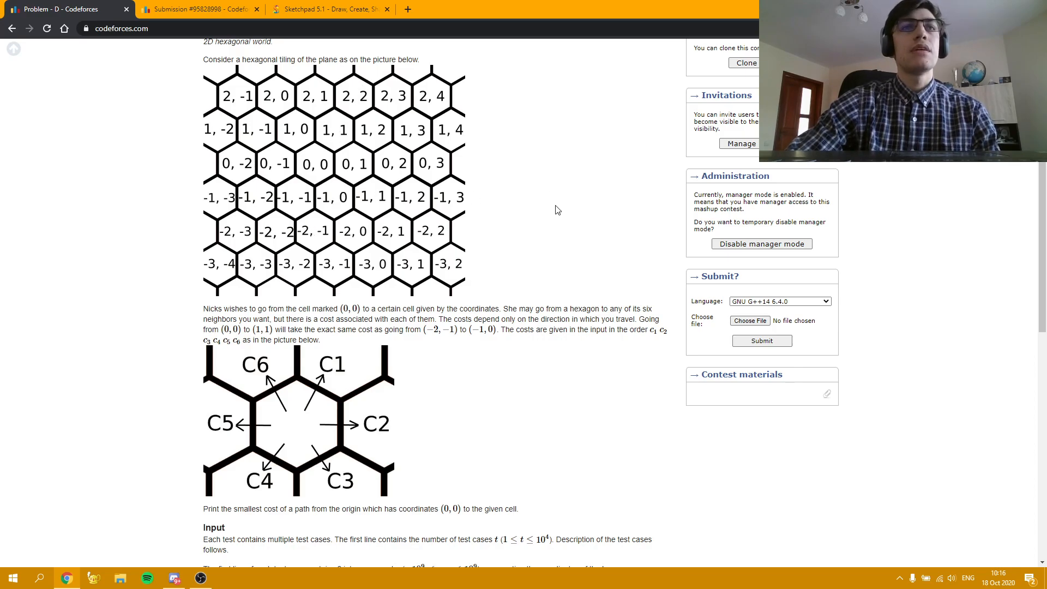
{"action": "scroll", "scroll_direction": "down", "scroll_amount": 3}
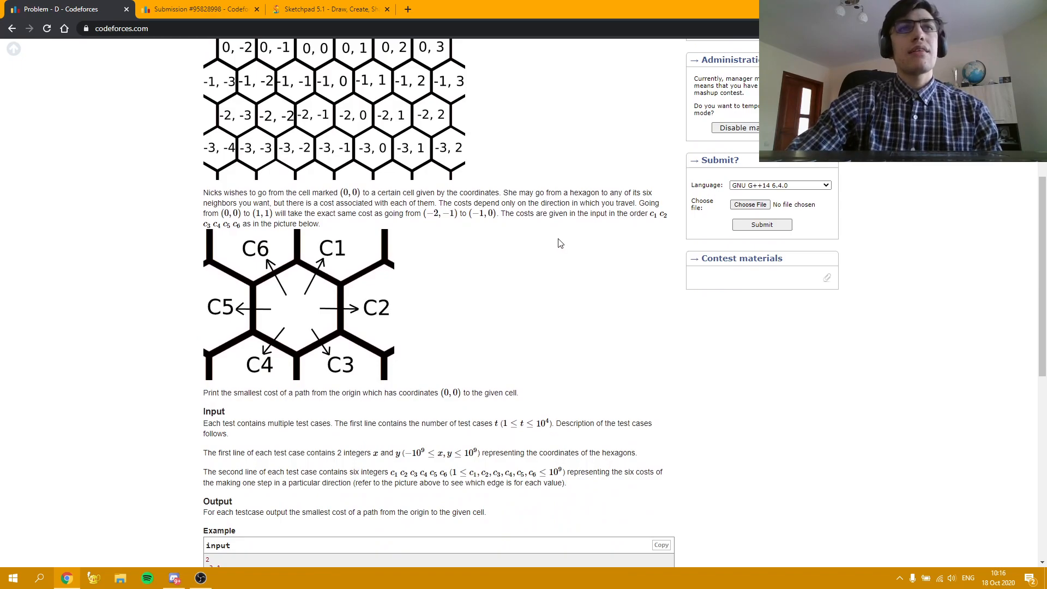
{"action": "scroll", "scroll_direction": "down", "scroll_amount": 3}
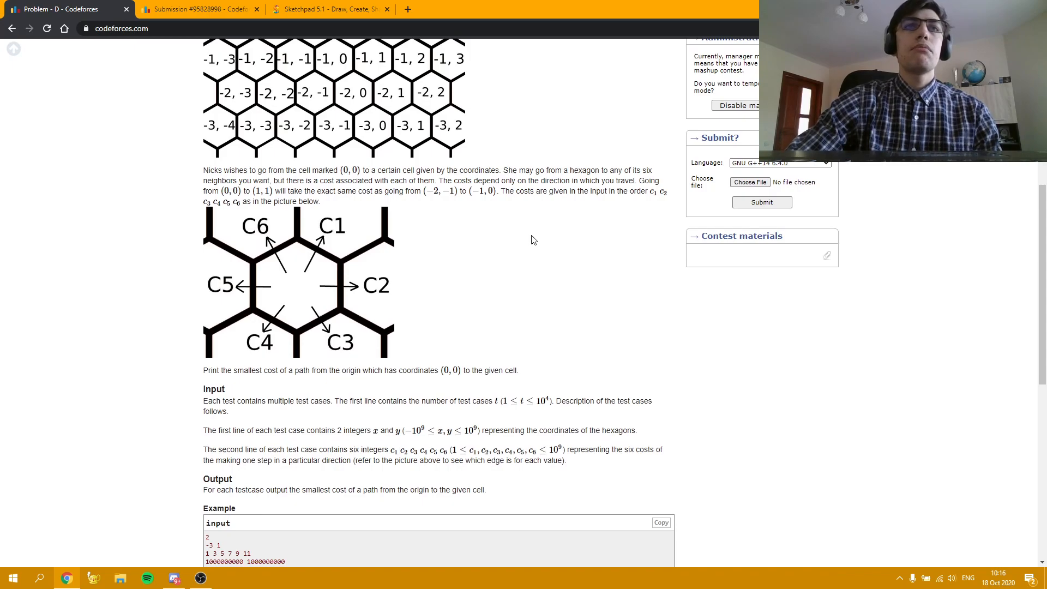
{"action": "mouse_move", "coordinate": [677, 286]}
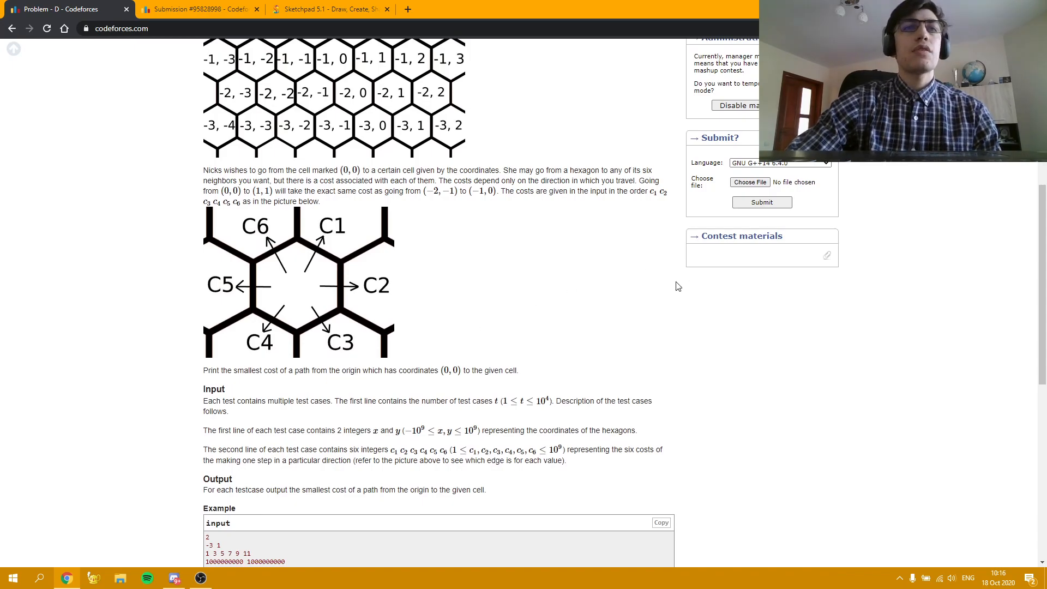
{"action": "mouse_move", "coordinate": [729, 345]}
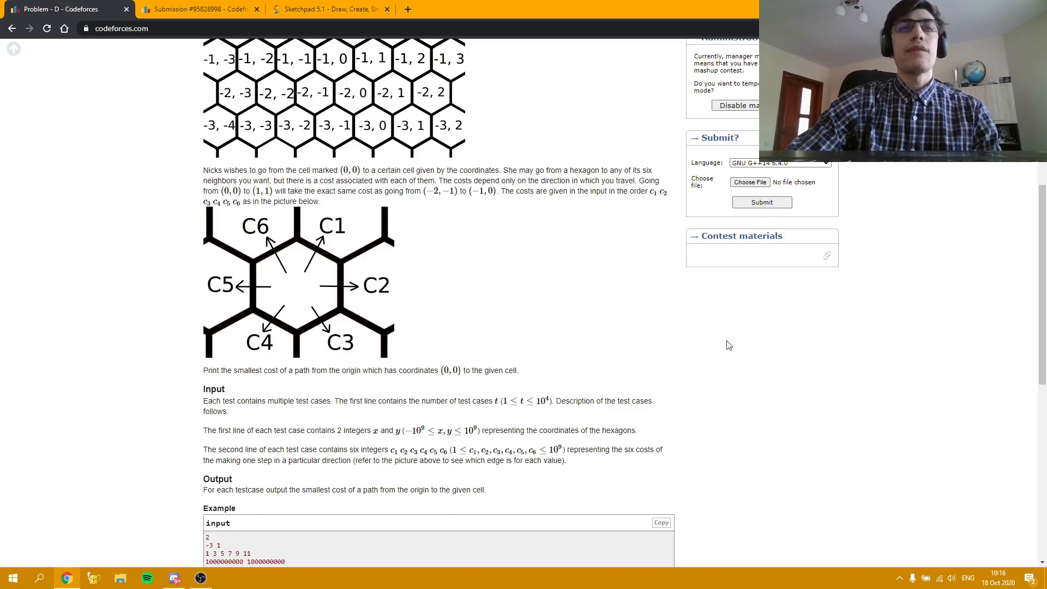
{"action": "mouse_move", "coordinate": [665, 341]}
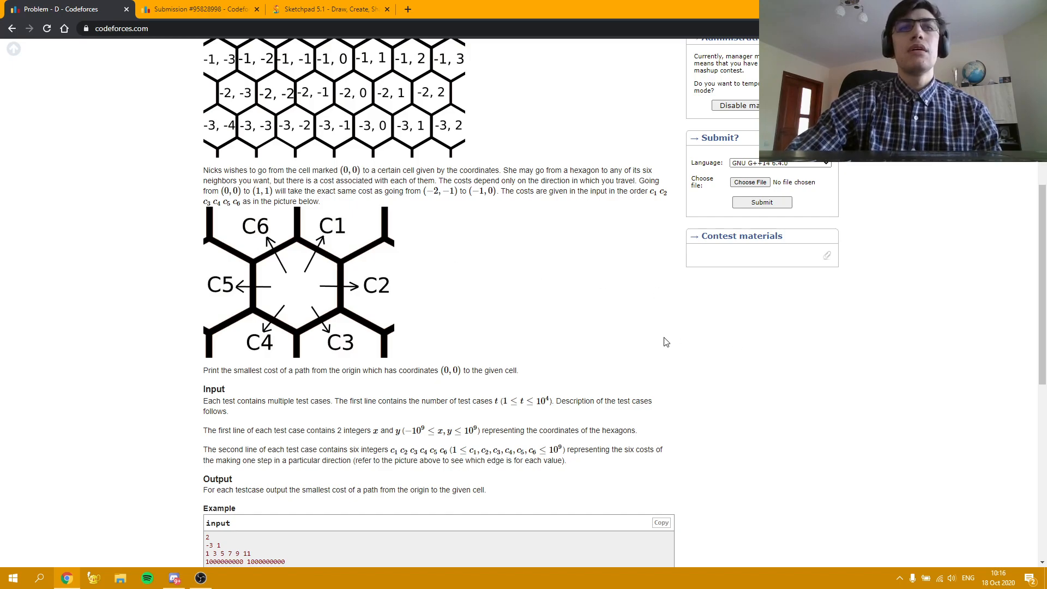
{"action": "mouse_move", "coordinate": [668, 348]}
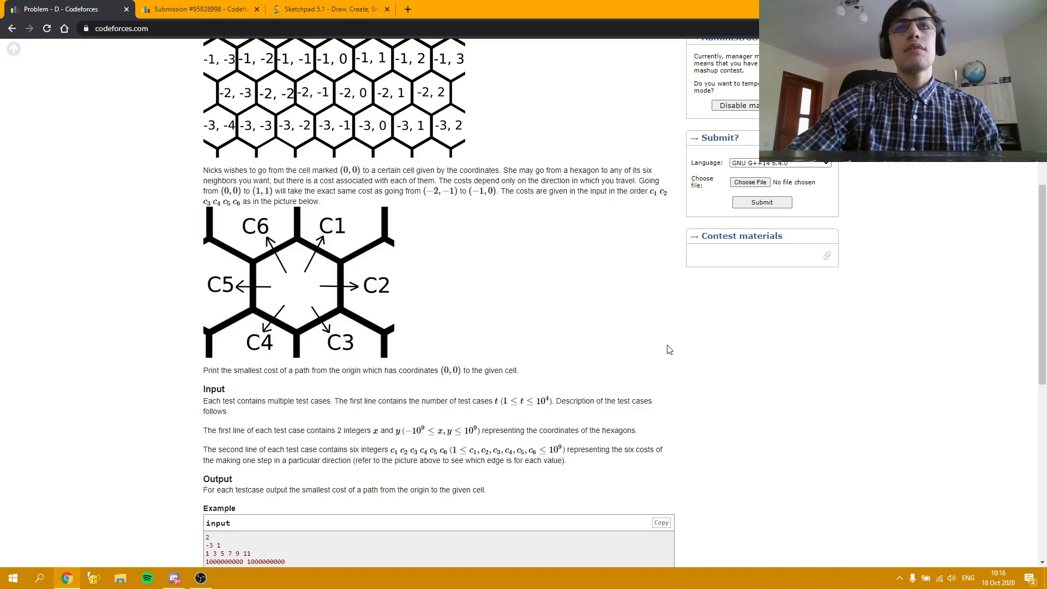
{"action": "mouse_move", "coordinate": [589, 347]}
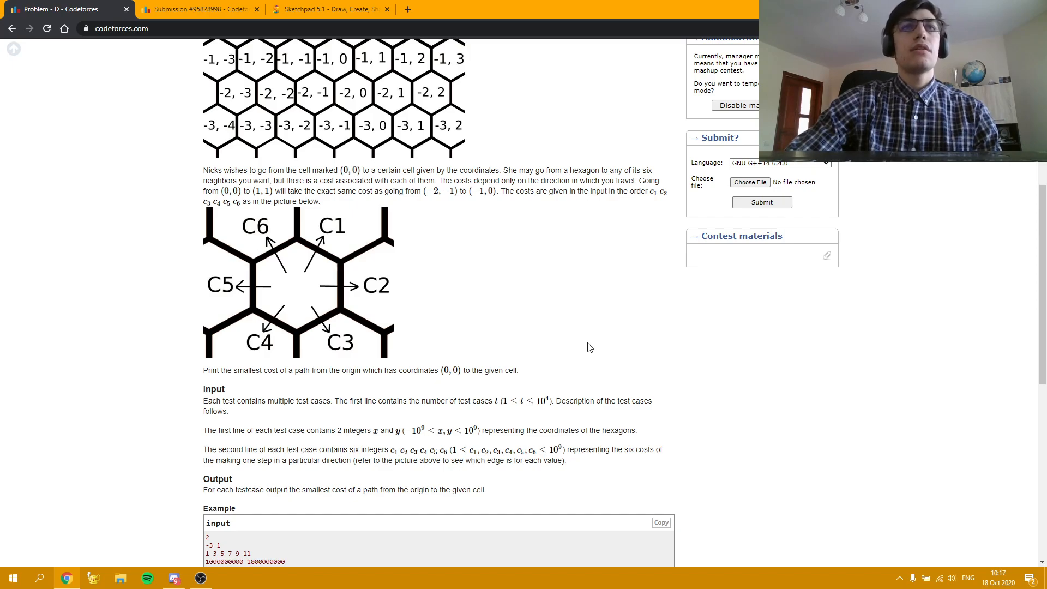
{"action": "mouse_move", "coordinate": [559, 304]}
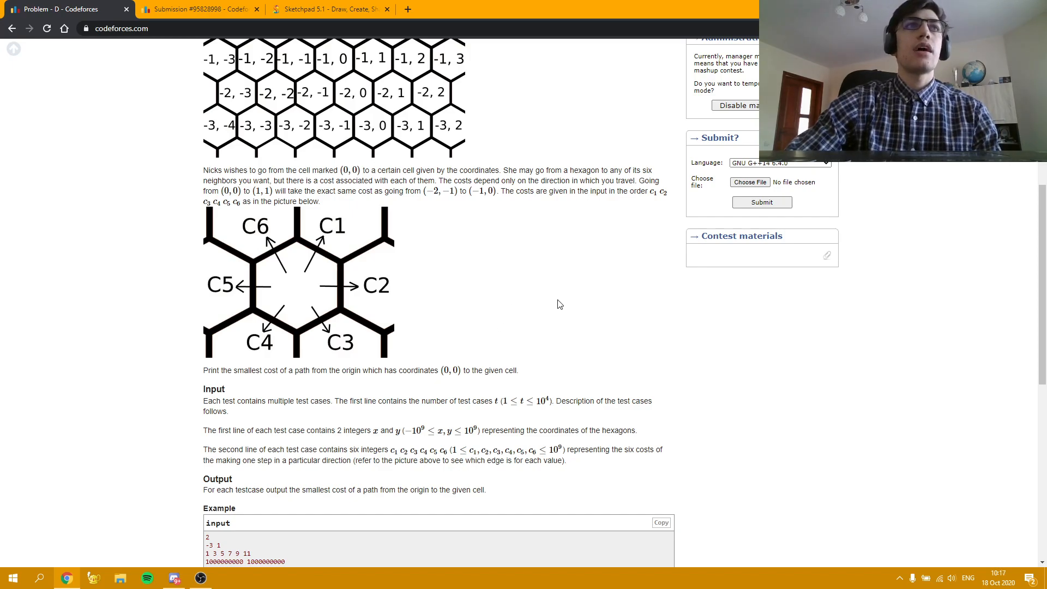
{"action": "mouse_move", "coordinate": [533, 295]}
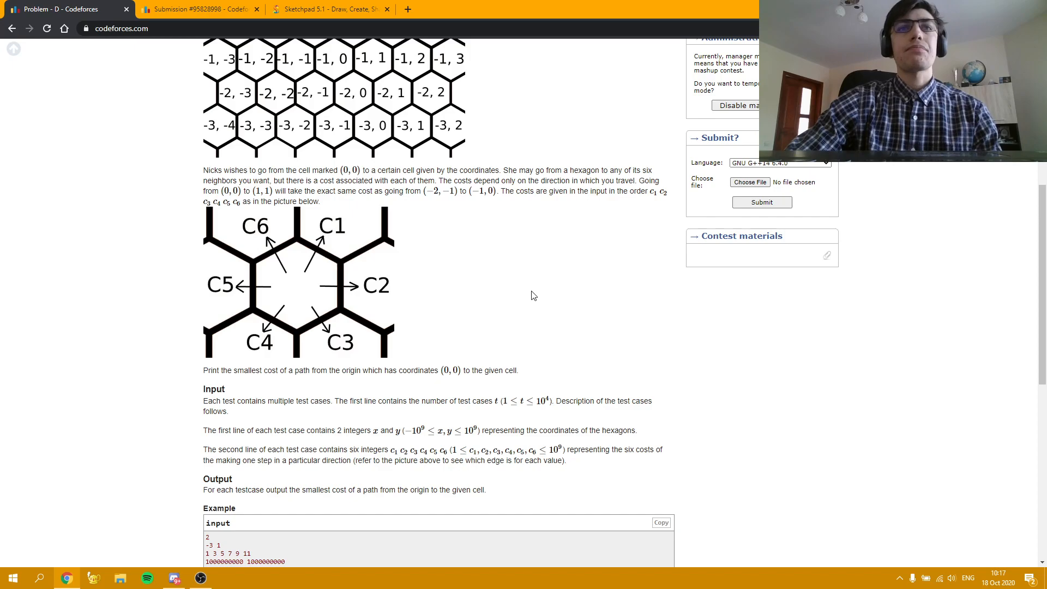
{"action": "mouse_move", "coordinate": [571, 316]}
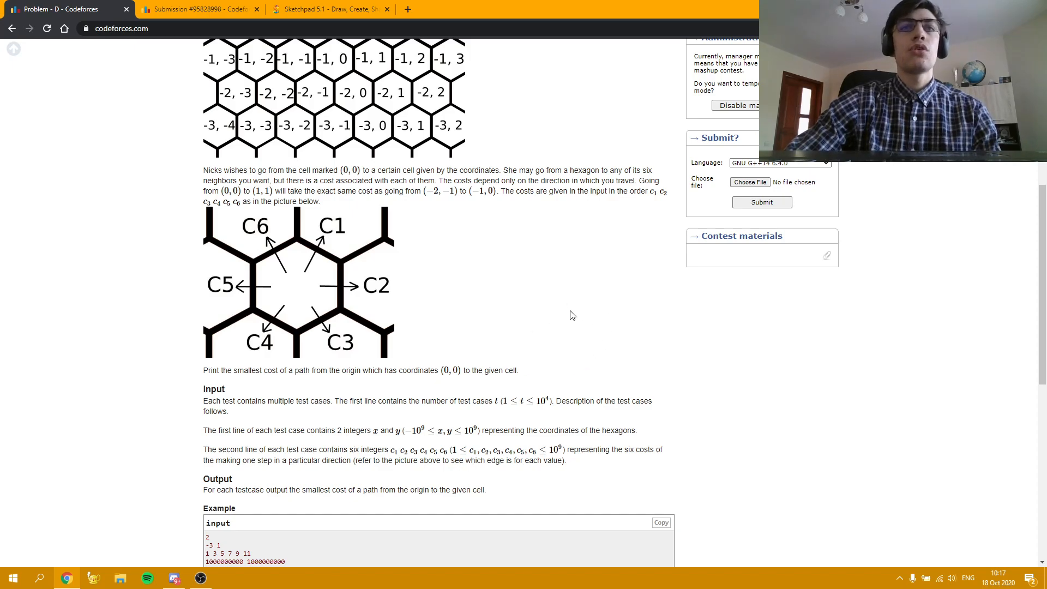
{"action": "mouse_move", "coordinate": [598, 273]}
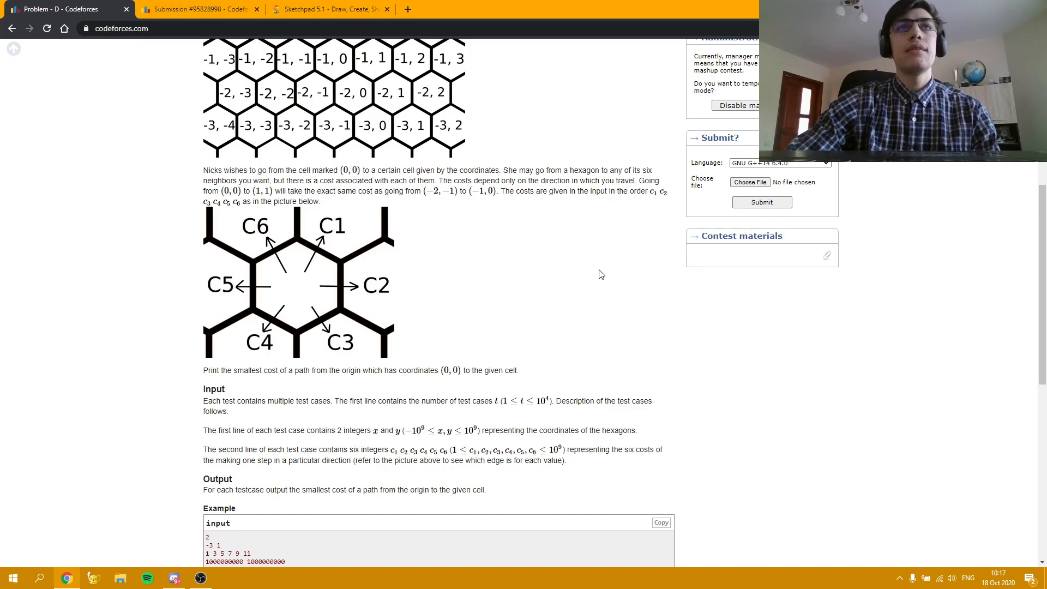
{"action": "scroll", "scroll_direction": "up", "scroll_amount": 3}
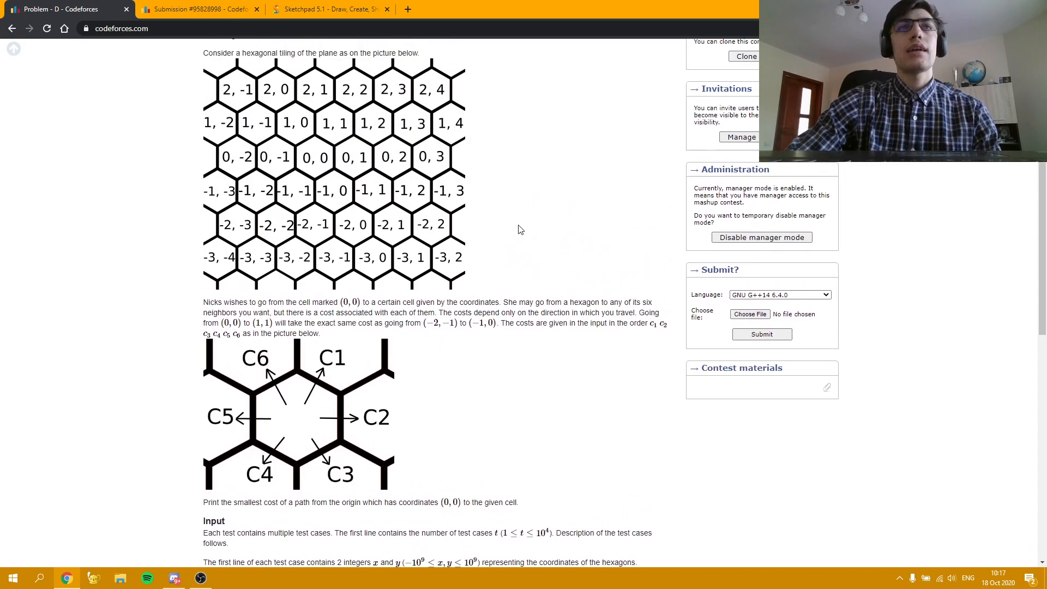
{"action": "mouse_move", "coordinate": [539, 143]}
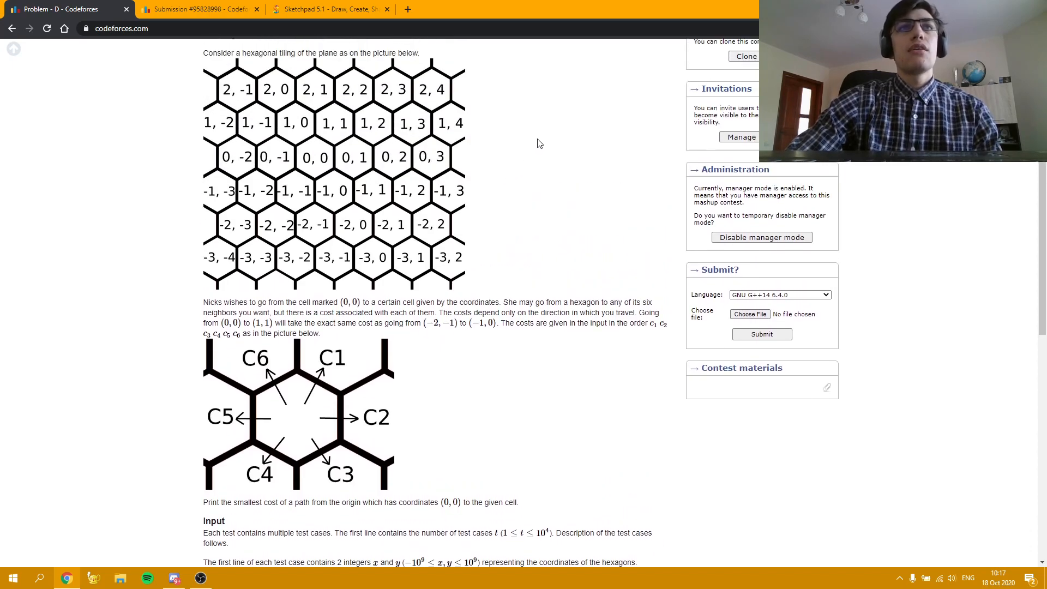
{"action": "mouse_move", "coordinate": [149, 159]}
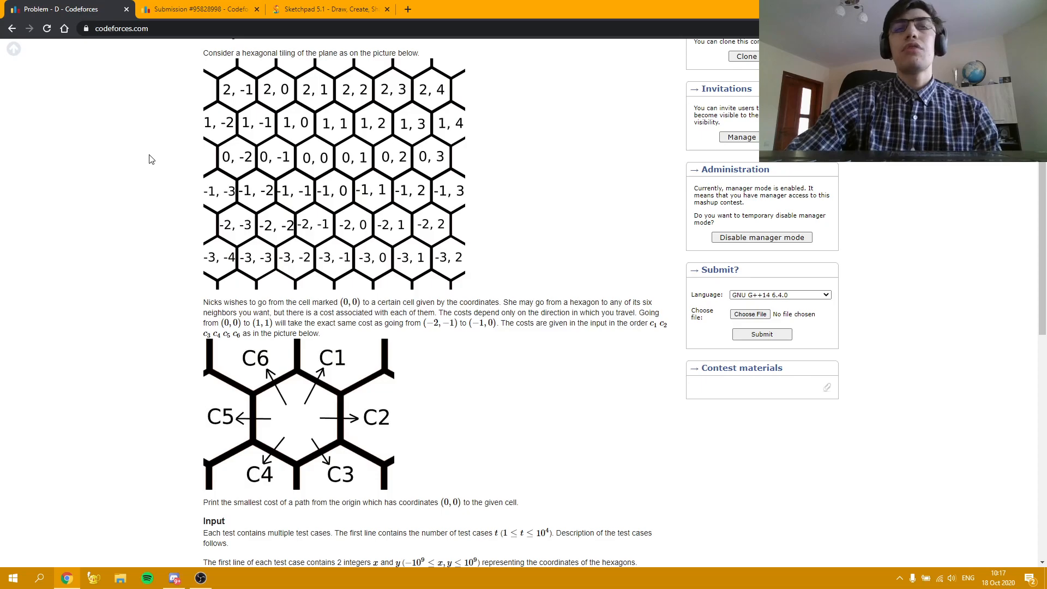
{"action": "mouse_move", "coordinate": [163, 247]}
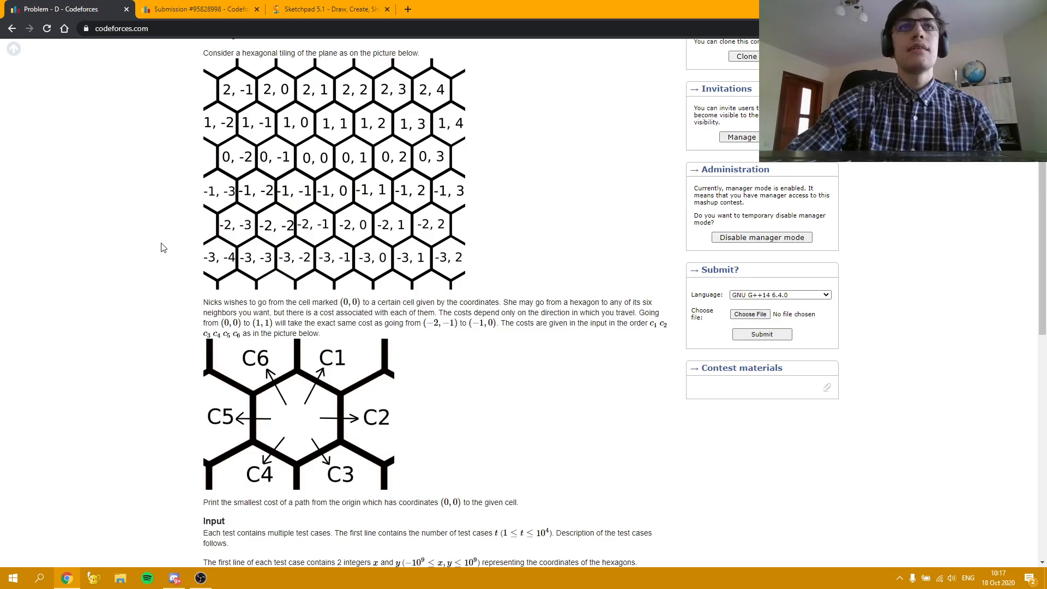
{"action": "scroll", "scroll_direction": "down", "scroll_amount": 3}
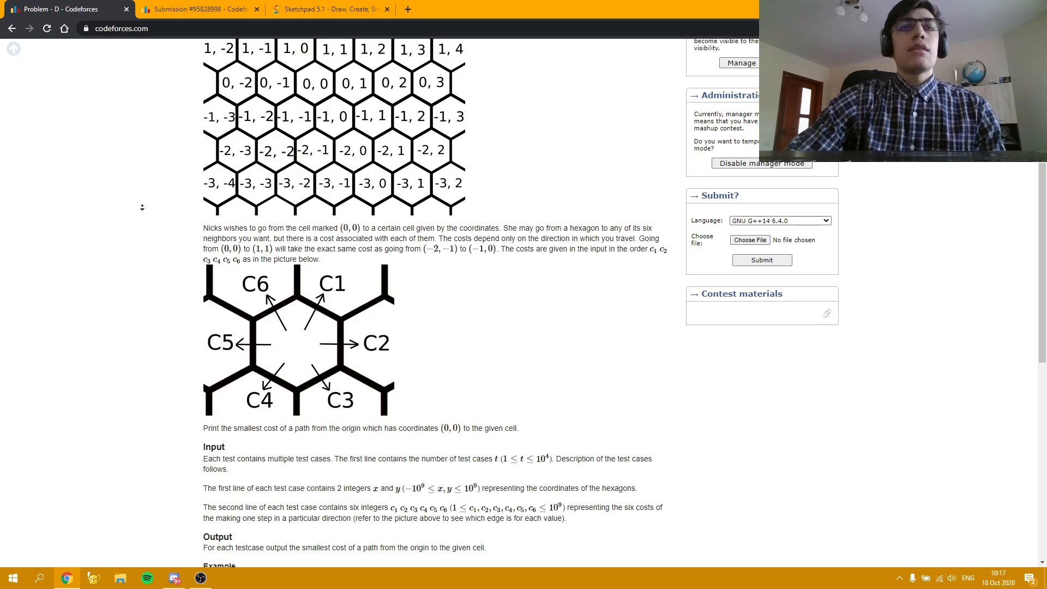
{"action": "scroll", "scroll_direction": "down", "scroll_amount": 3}
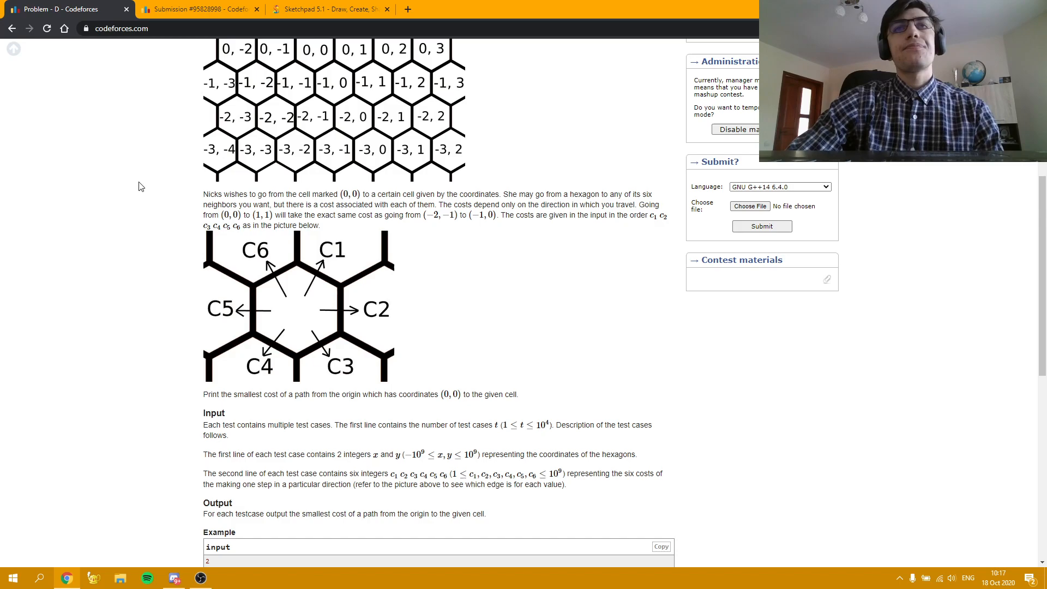
{"action": "mouse_move", "coordinate": [134, 187]}
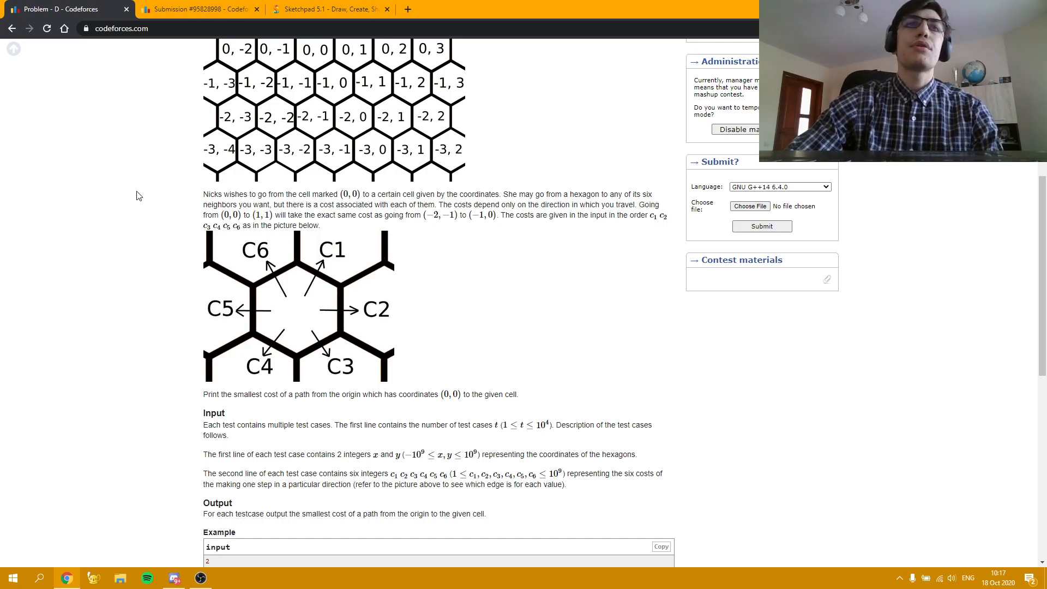
{"action": "mouse_move", "coordinate": [160, 178]}
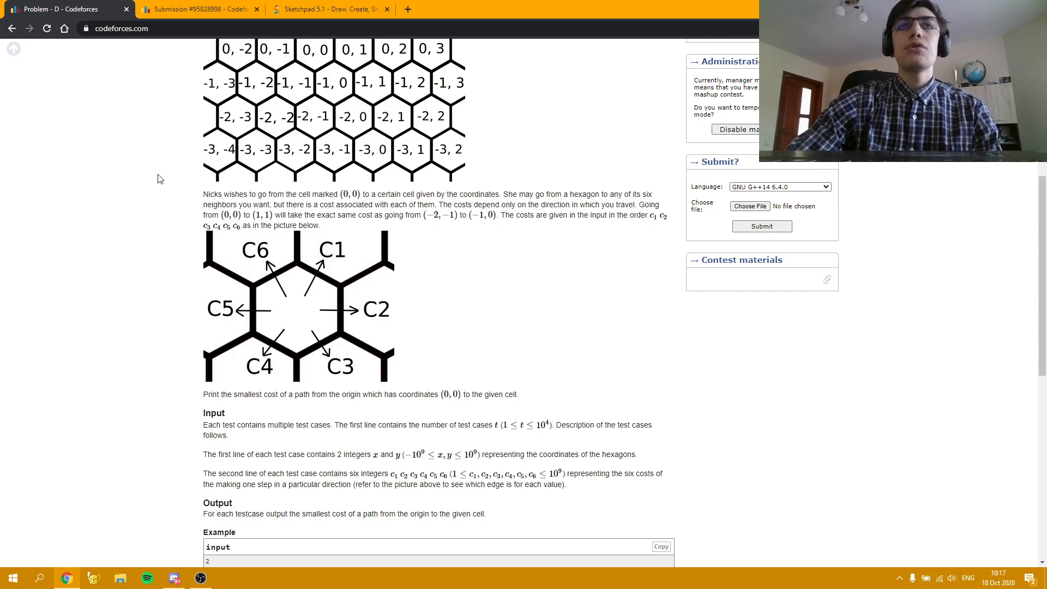
{"action": "mouse_move", "coordinate": [151, 181]}
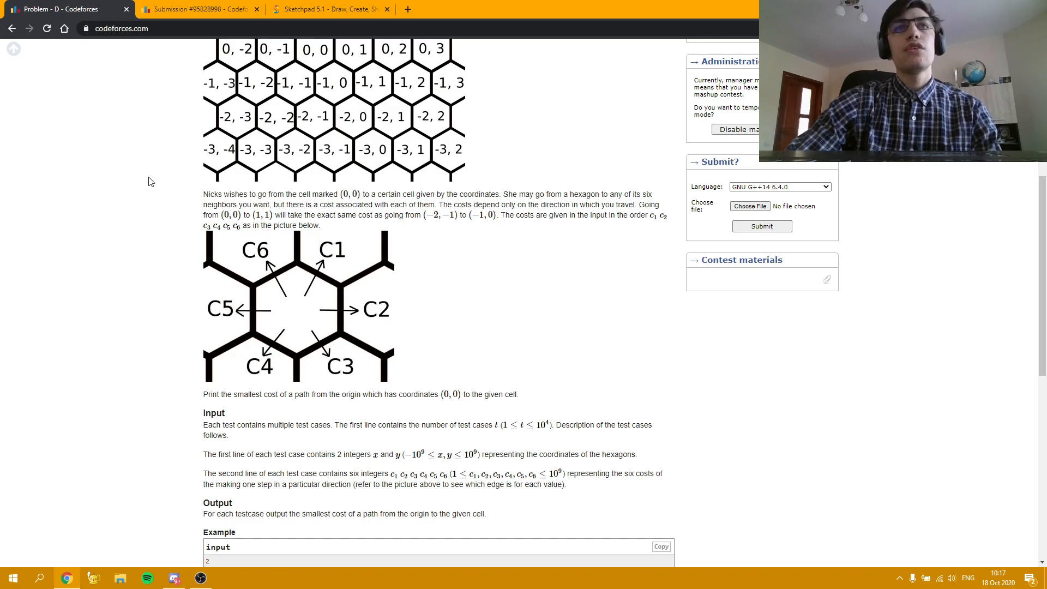
{"action": "mouse_move", "coordinate": [155, 242]}
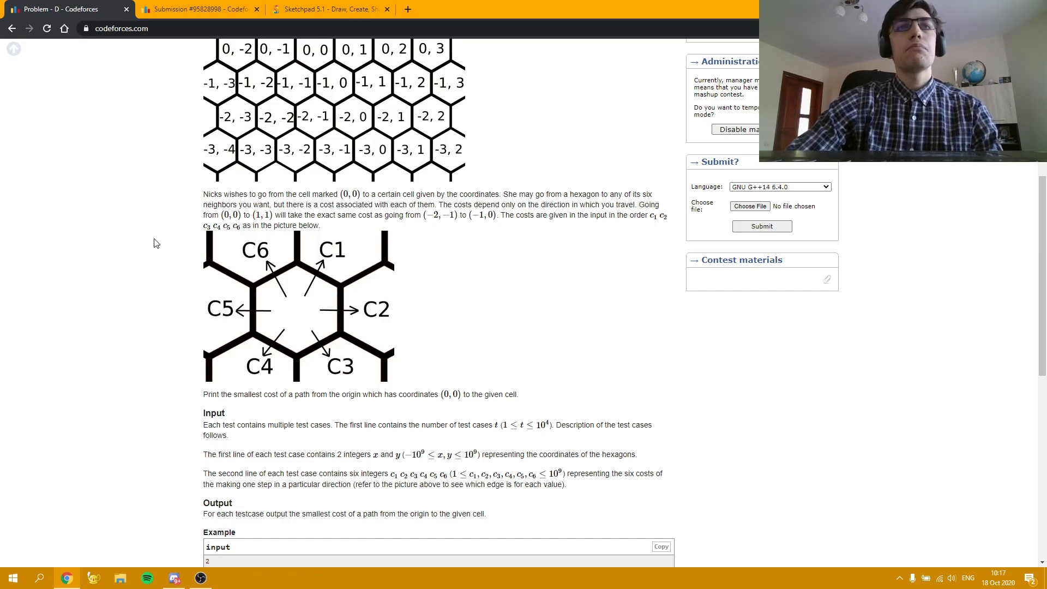
{"action": "mouse_move", "coordinate": [193, 160]}
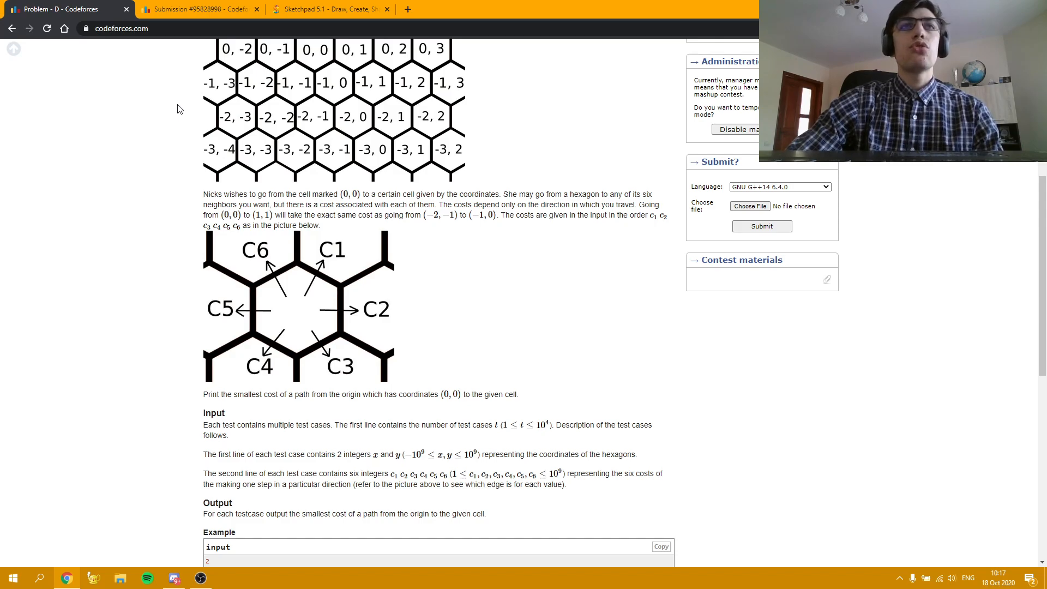
Step: Scroll the Problem D statement down to the hexagon grid and C1–C6 cost labels
{"action": "scroll", "scroll_direction": "down", "scroll_amount": 3}
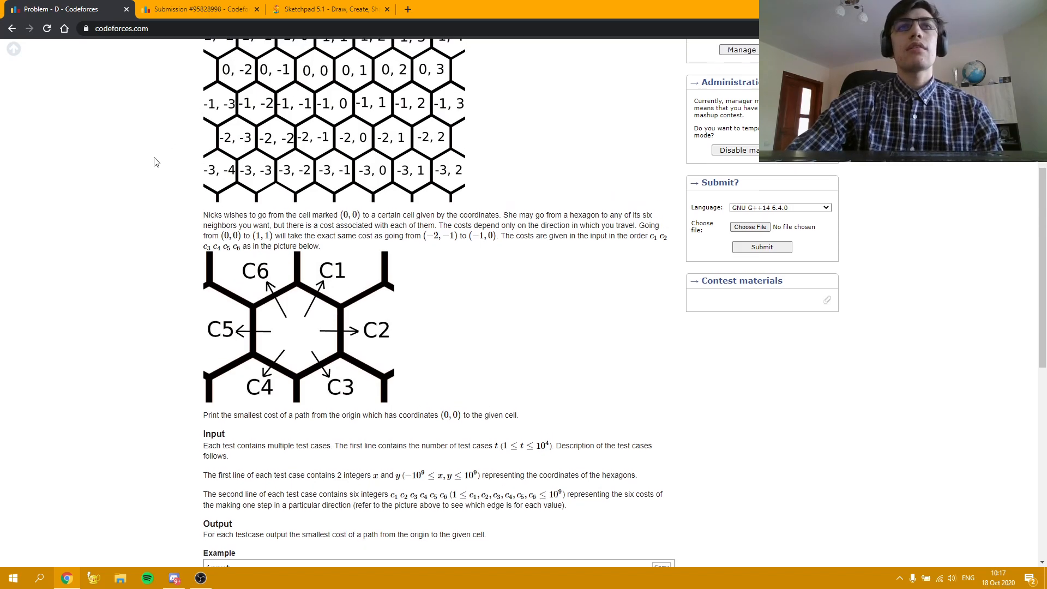
{"action": "mouse_move", "coordinate": [592, 111]}
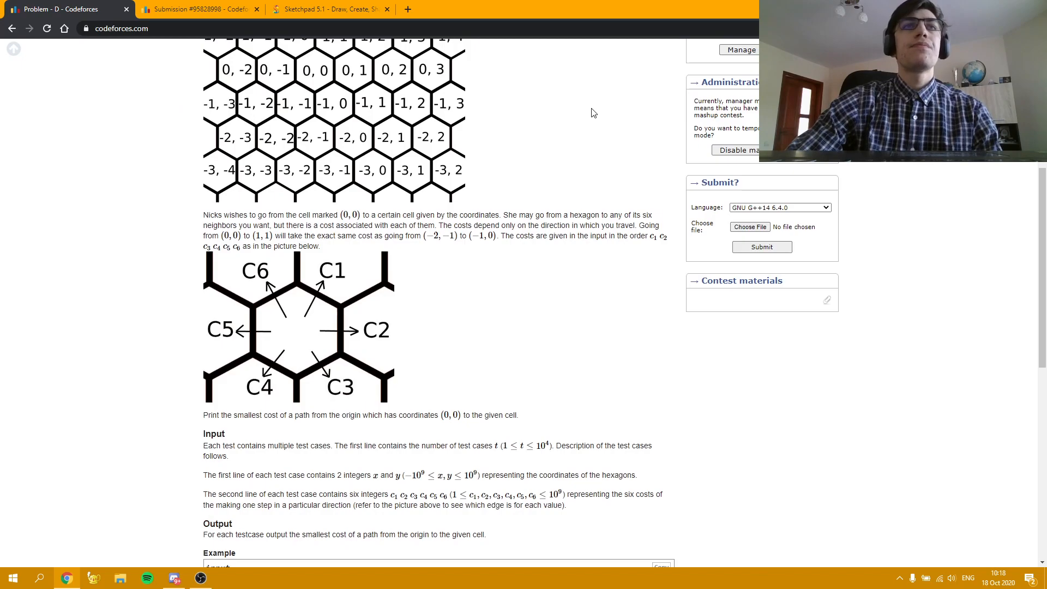
{"action": "mouse_move", "coordinate": [596, 83]}
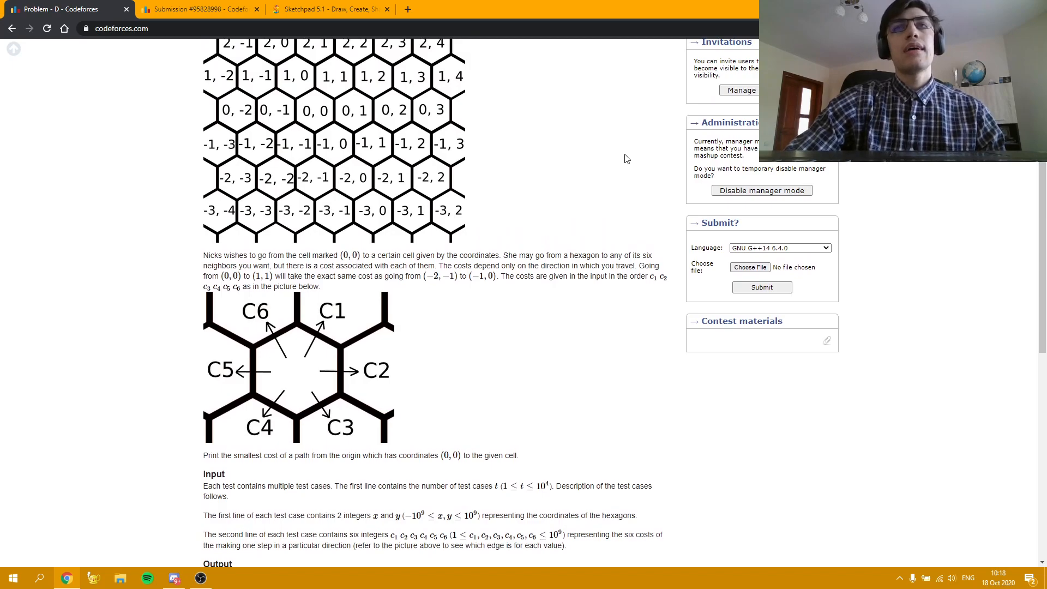
{"action": "mouse_move", "coordinate": [463, 121]}
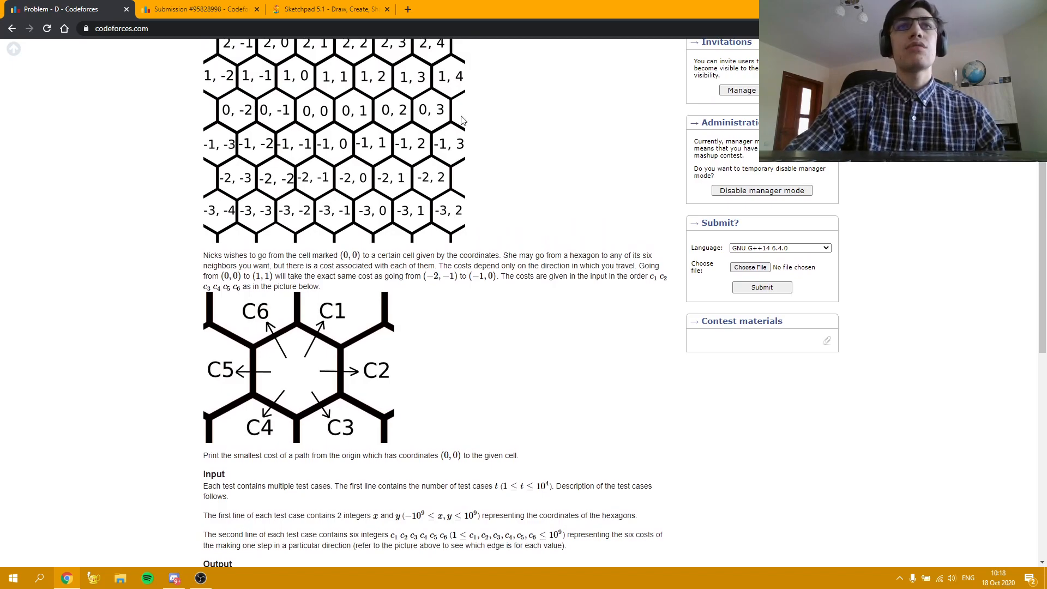
{"action": "mouse_move", "coordinate": [376, 316]}
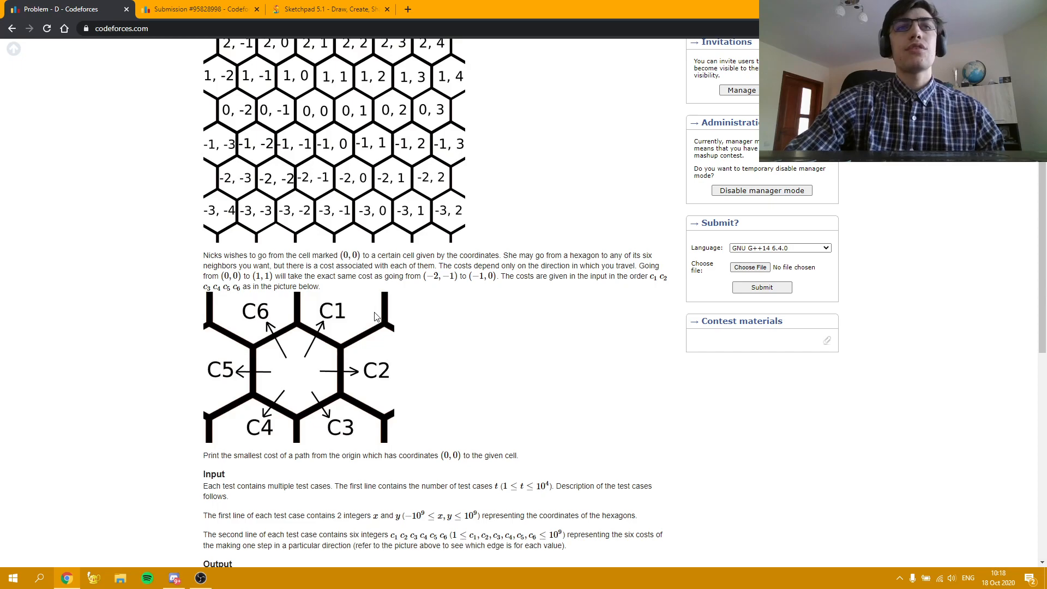
{"action": "mouse_move", "coordinate": [342, 326]}
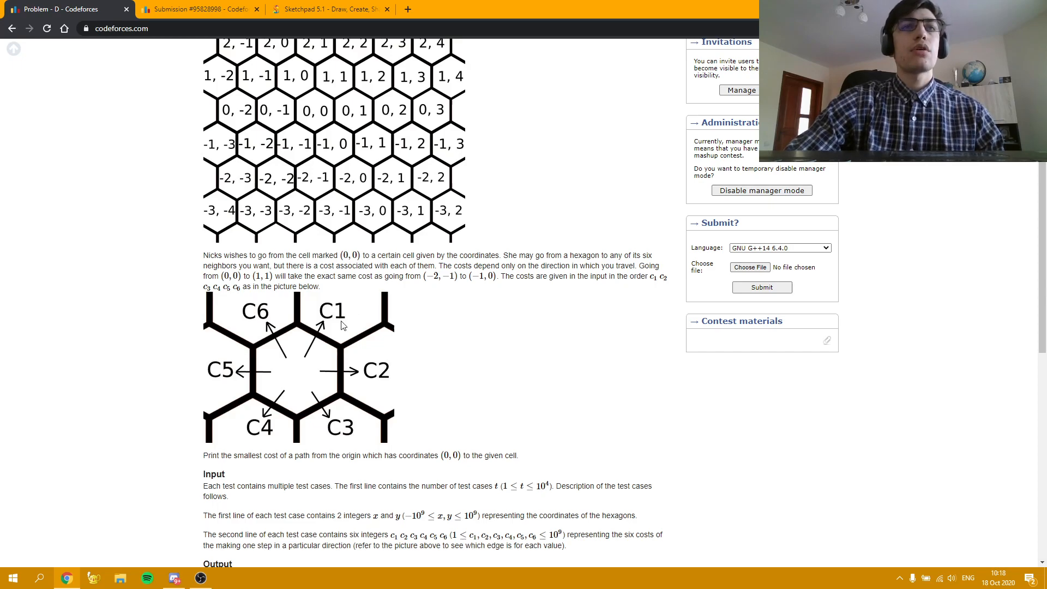
{"action": "mouse_move", "coordinate": [241, 397]}
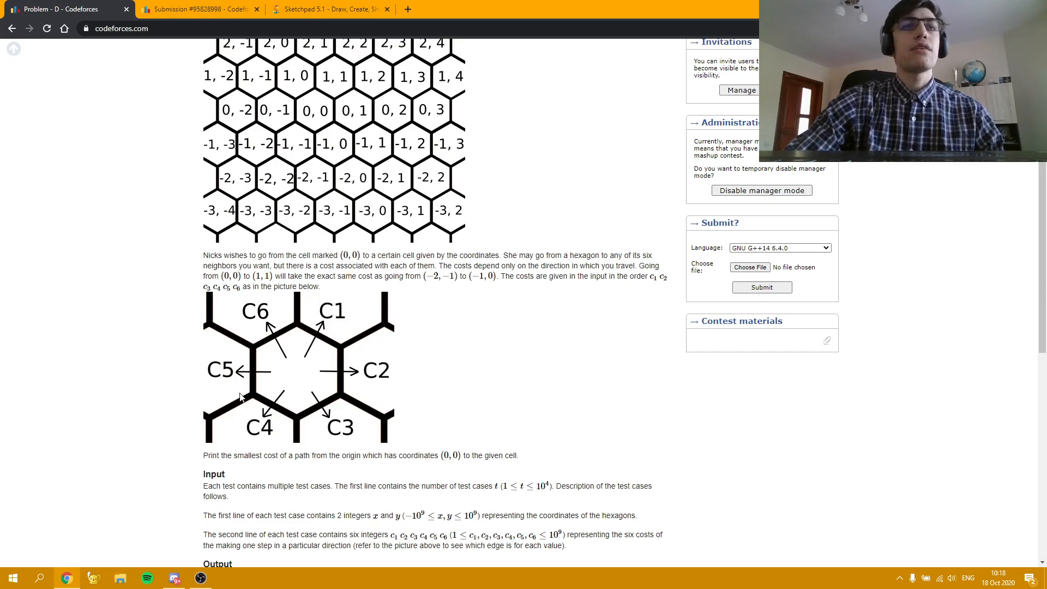
{"action": "mouse_move", "coordinate": [353, 305]}
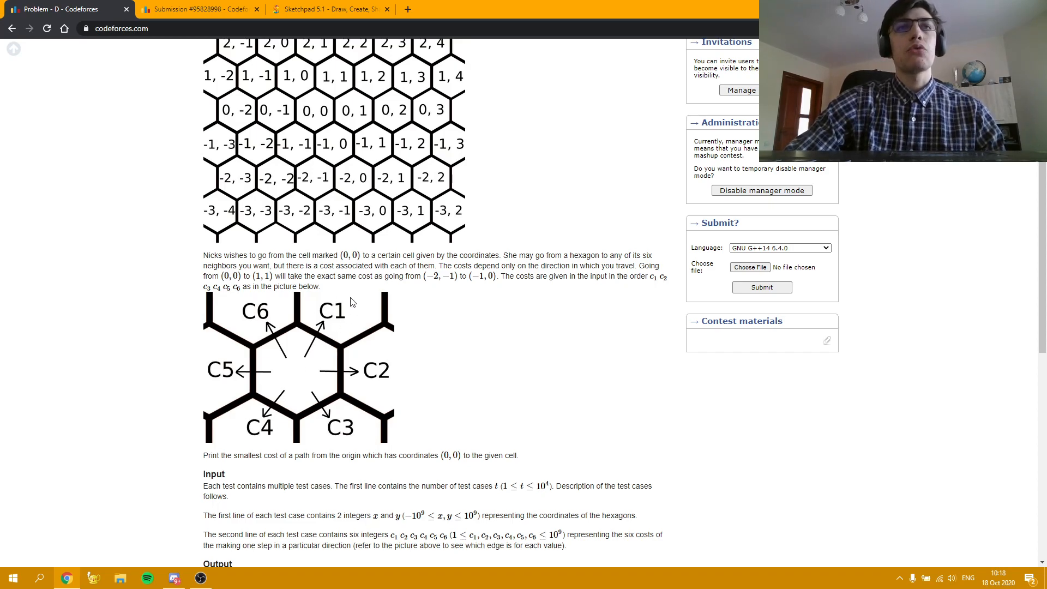
{"action": "mouse_move", "coordinate": [429, 378]}
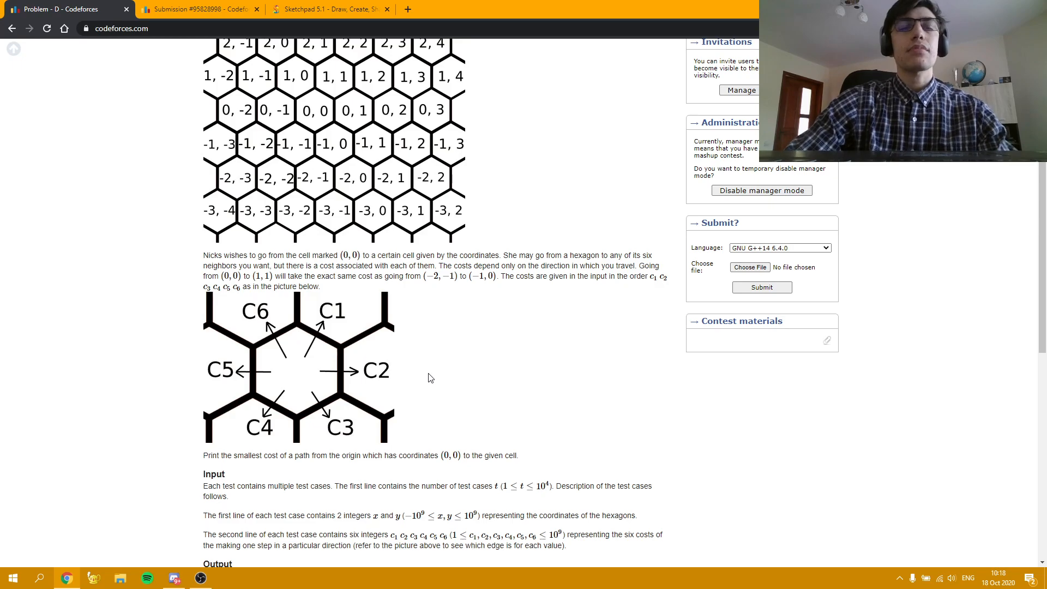
{"action": "mouse_move", "coordinate": [285, 323]}
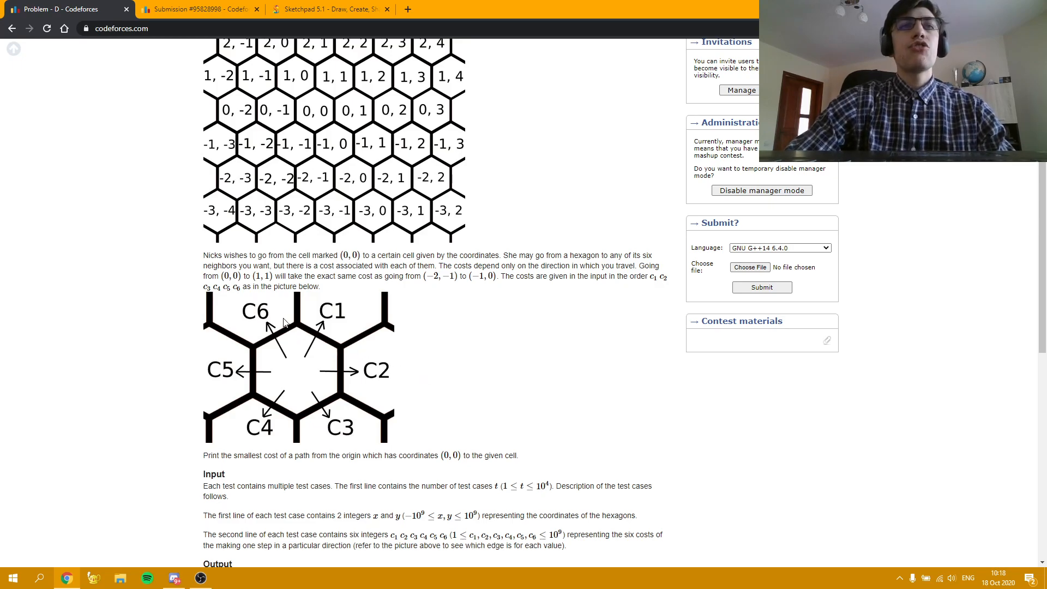
{"action": "mouse_move", "coordinate": [353, 327]}
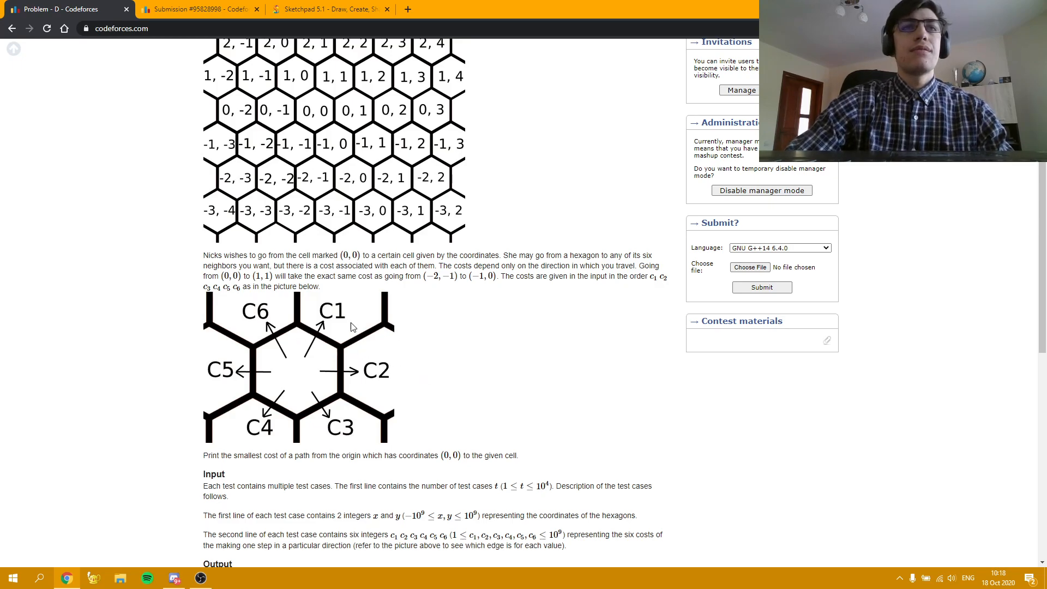
{"action": "mouse_move", "coordinate": [318, 327]}
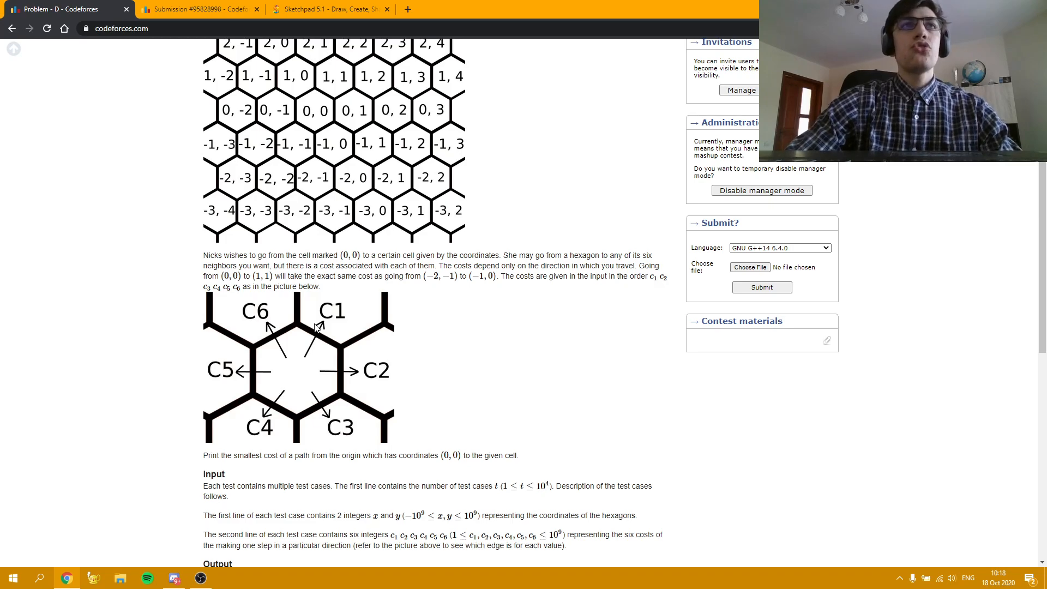
{"action": "mouse_move", "coordinate": [379, 331]}
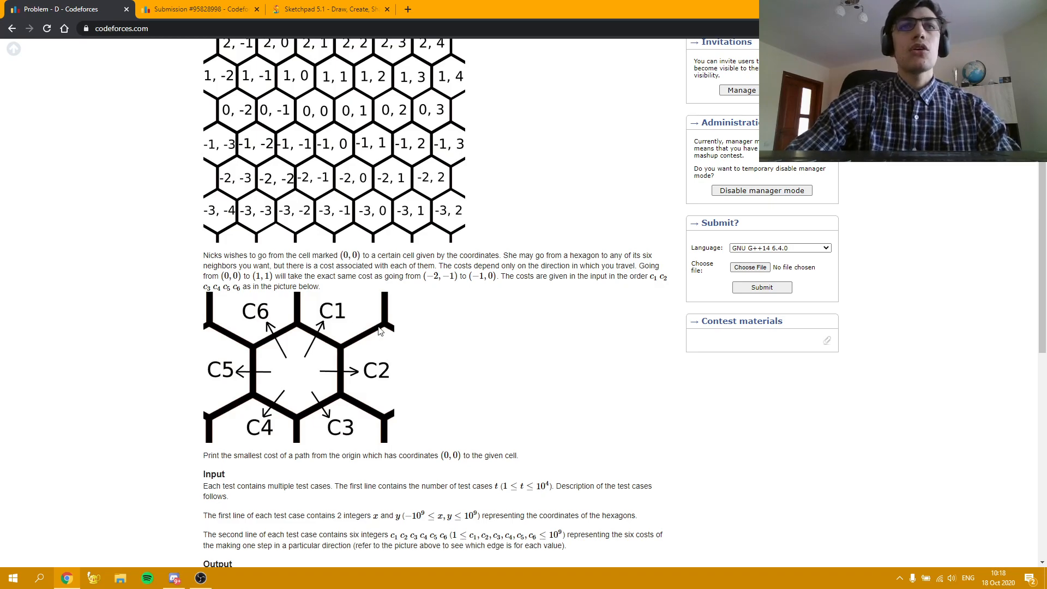
{"action": "mouse_move", "coordinate": [458, 332]}
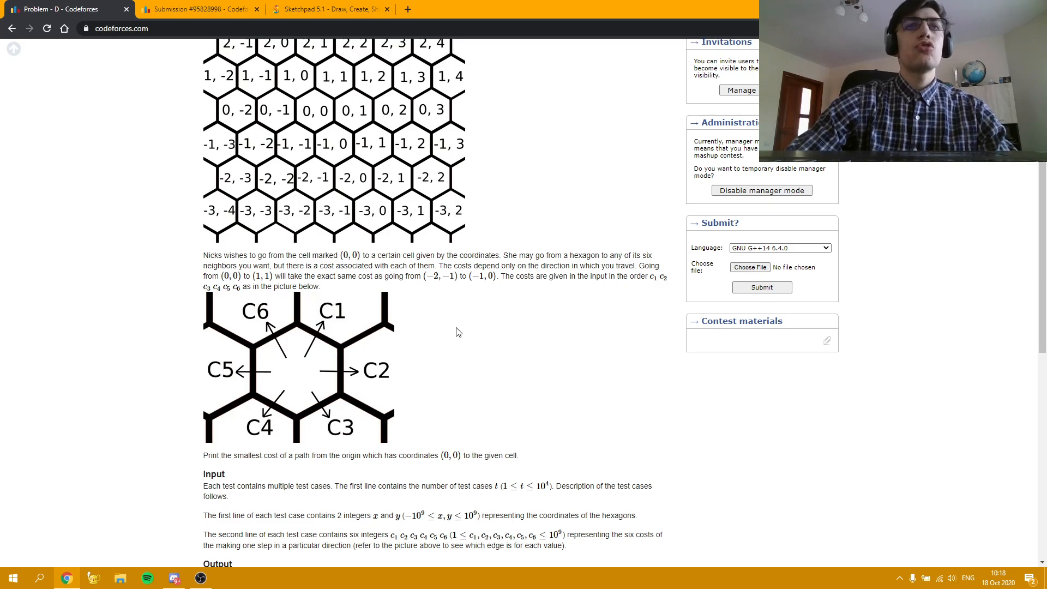
{"action": "mouse_move", "coordinate": [527, 353]}
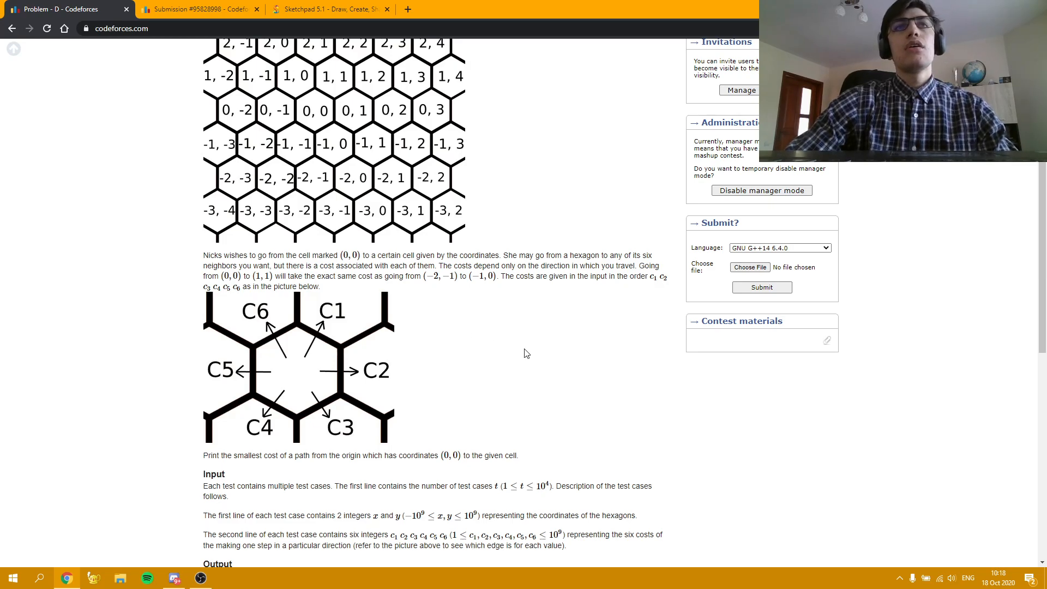
{"action": "mouse_move", "coordinate": [489, 331]}
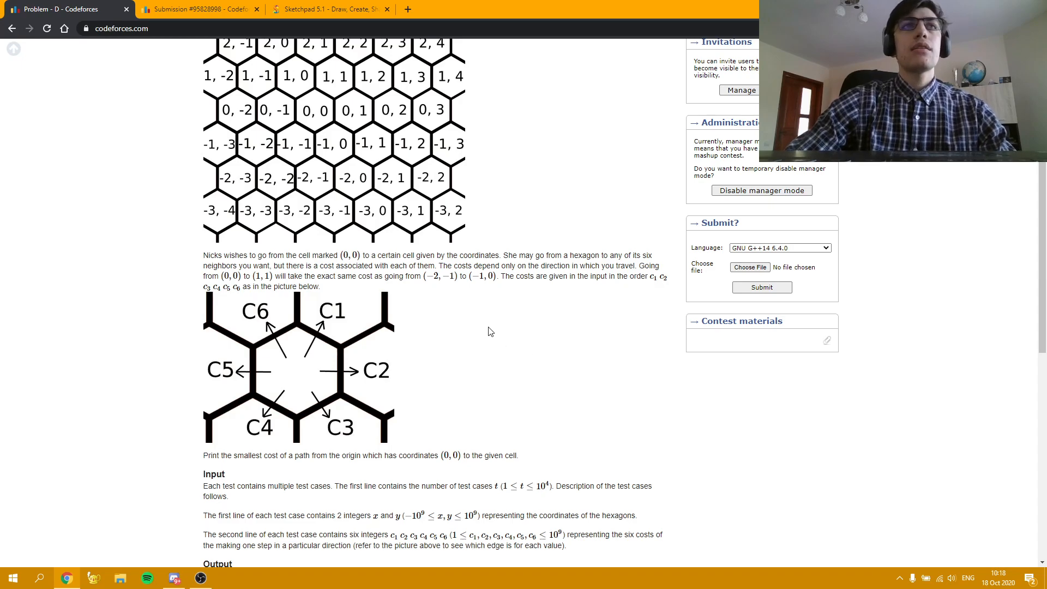
{"action": "mouse_move", "coordinate": [157, 48]}
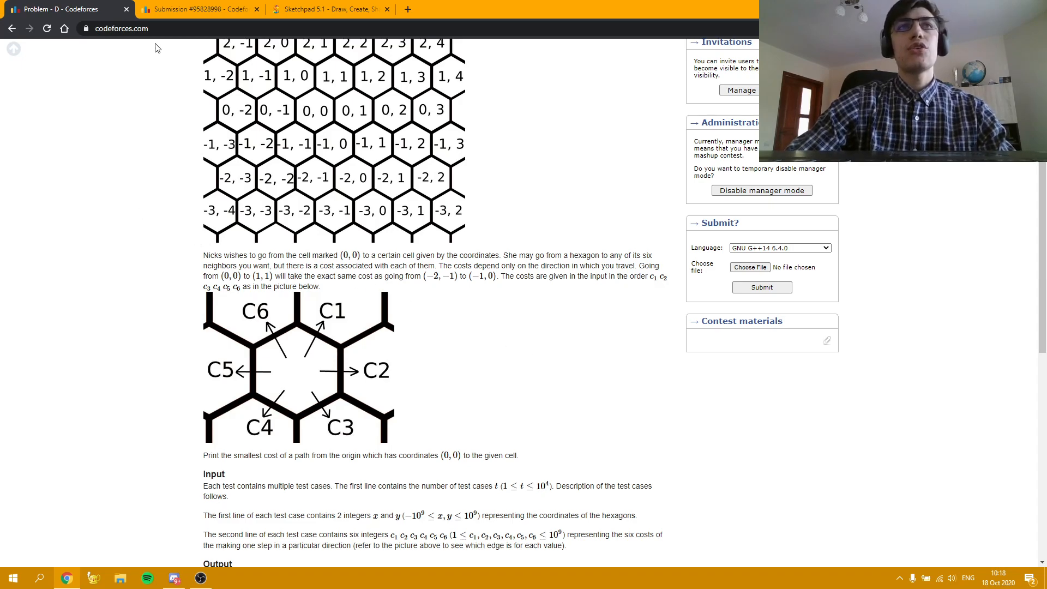
Step: Review Submission #95828998's accepted C++17 source, then return to the Hexagons statement tab
{"action": "left_click", "coordinate": [197, 9]}
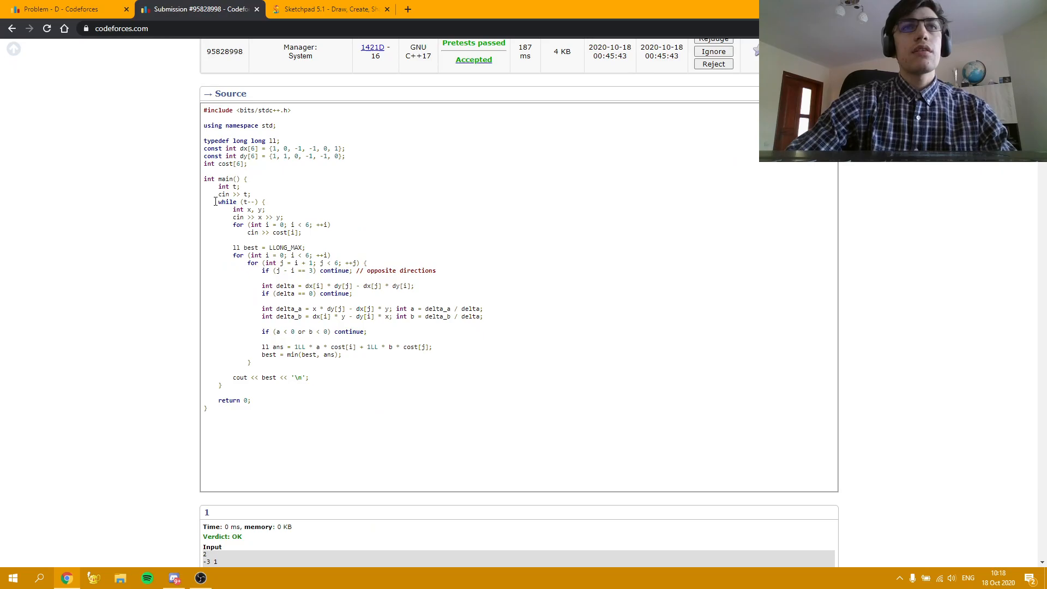
{"action": "mouse_move", "coordinate": [310, 250]}
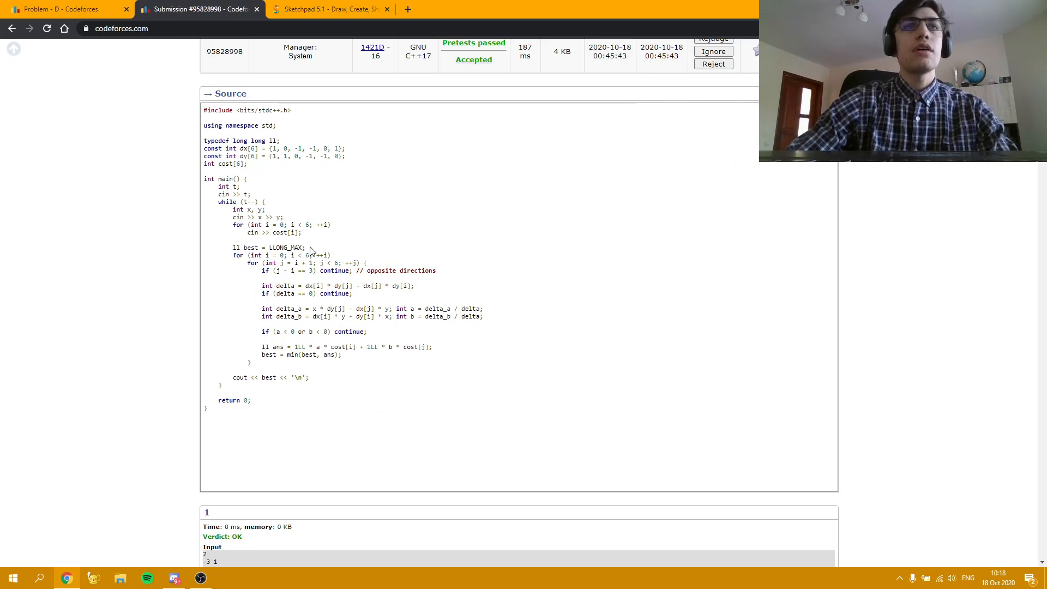
{"action": "mouse_move", "coordinate": [363, 265]}
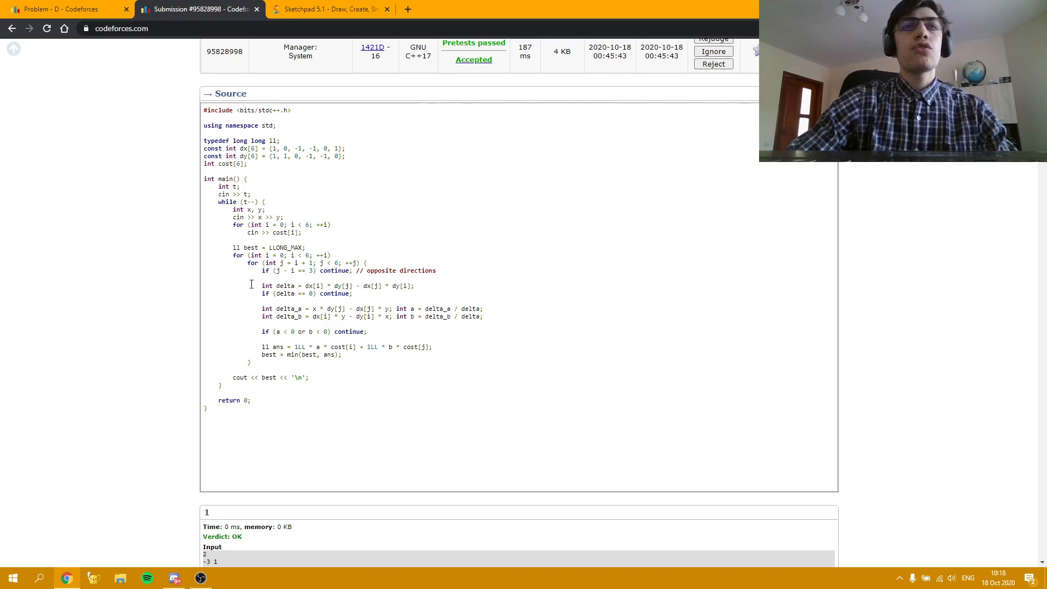
{"action": "mouse_move", "coordinate": [449, 294]}
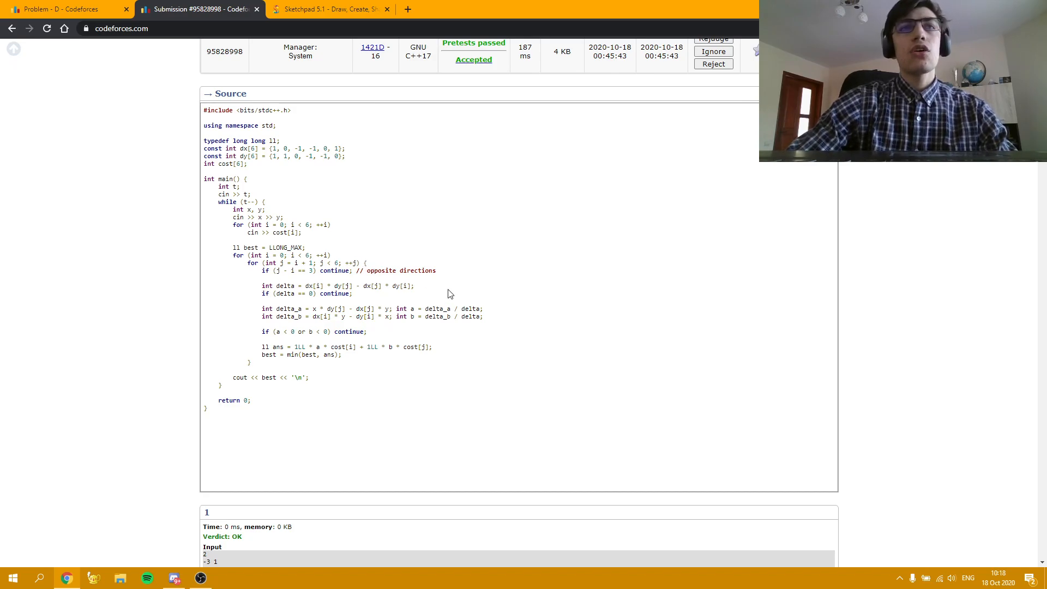
{"action": "mouse_move", "coordinate": [425, 296]}
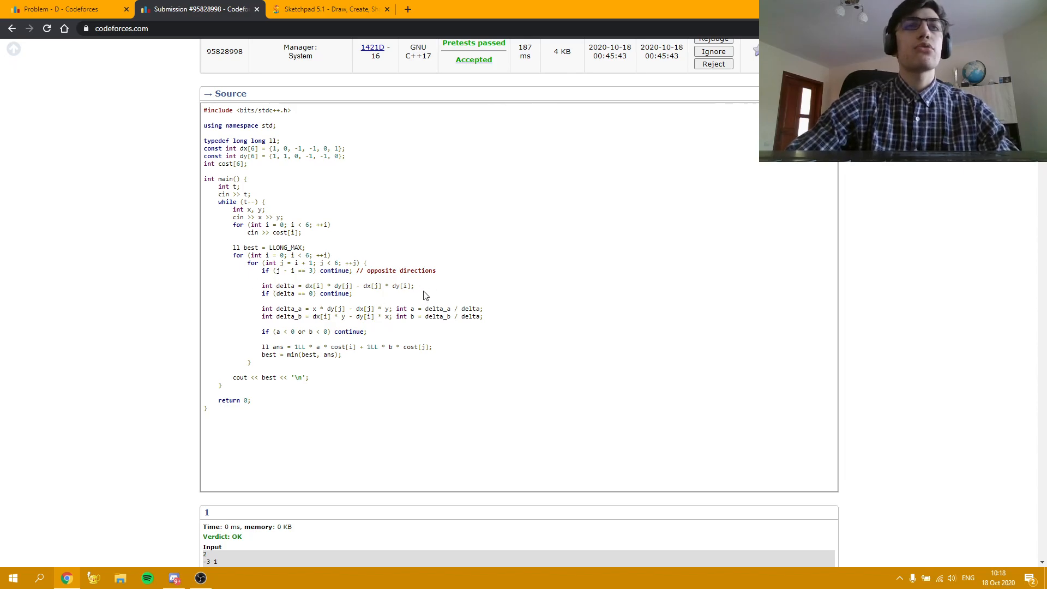
{"action": "mouse_move", "coordinate": [397, 247]}
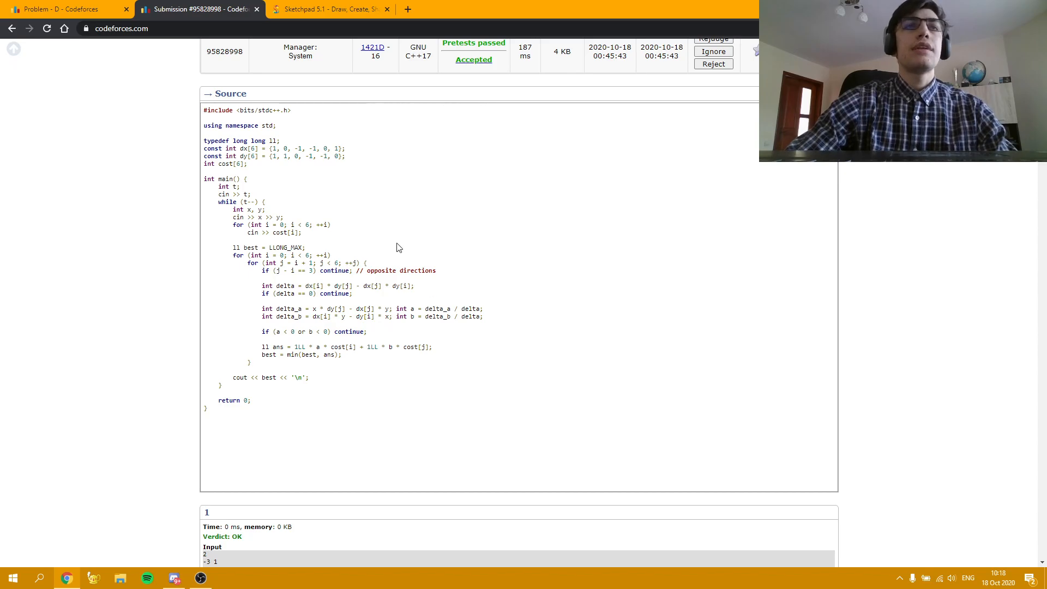
{"action": "mouse_move", "coordinate": [327, 193]}
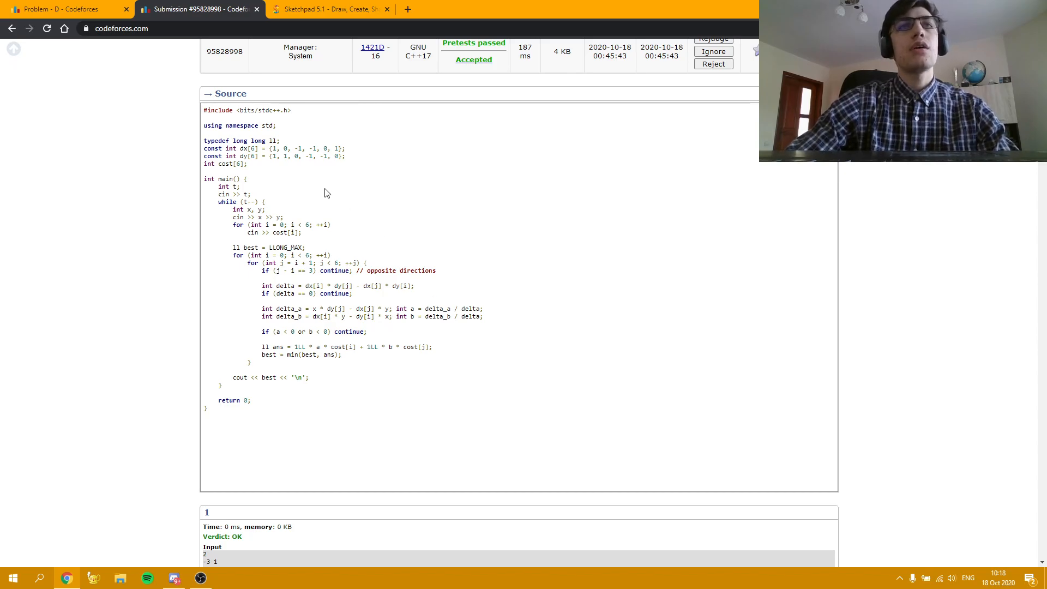
{"action": "mouse_move", "coordinate": [520, 269]}
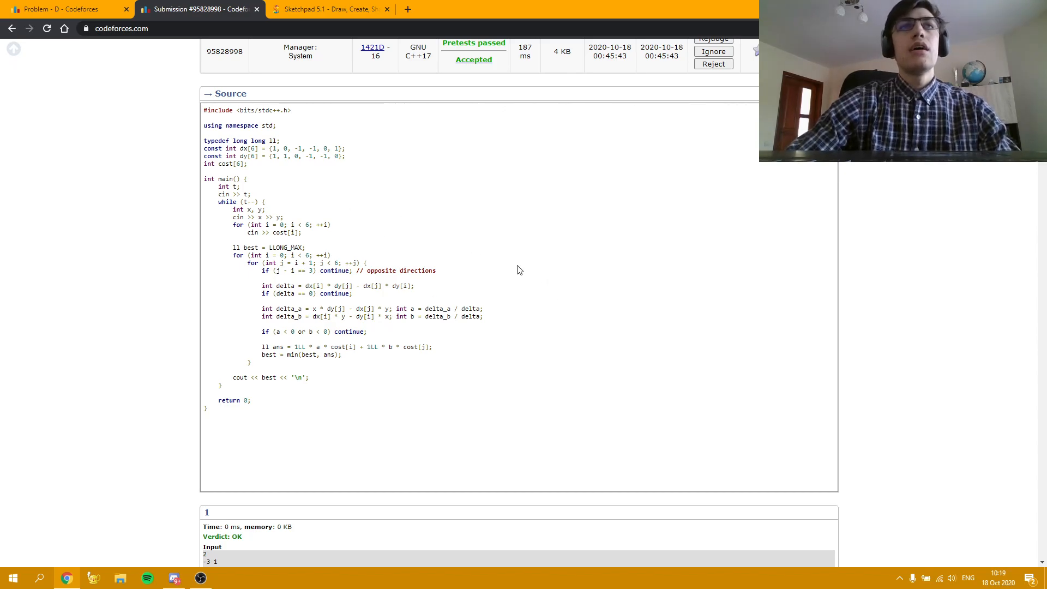
{"action": "mouse_move", "coordinate": [63, 9]}
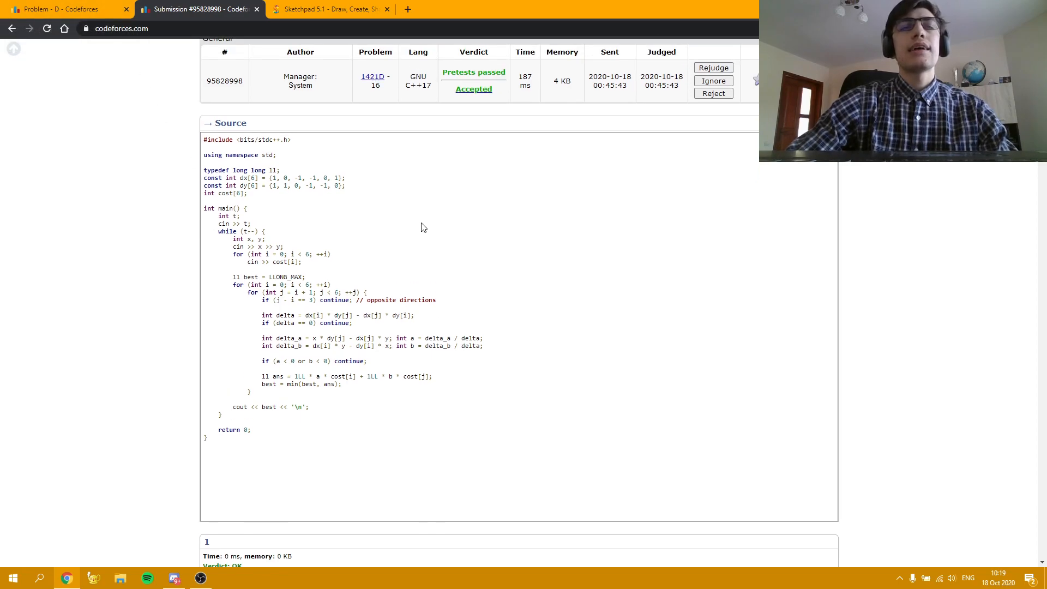
{"action": "mouse_move", "coordinate": [71, 53]}
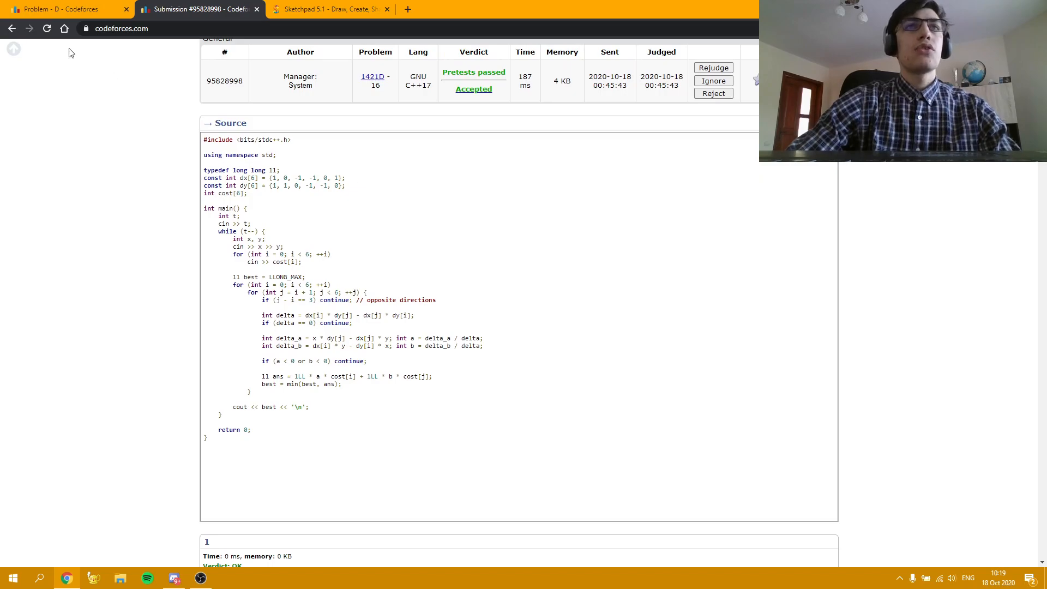
{"action": "left_click", "coordinate": [60, 8]}
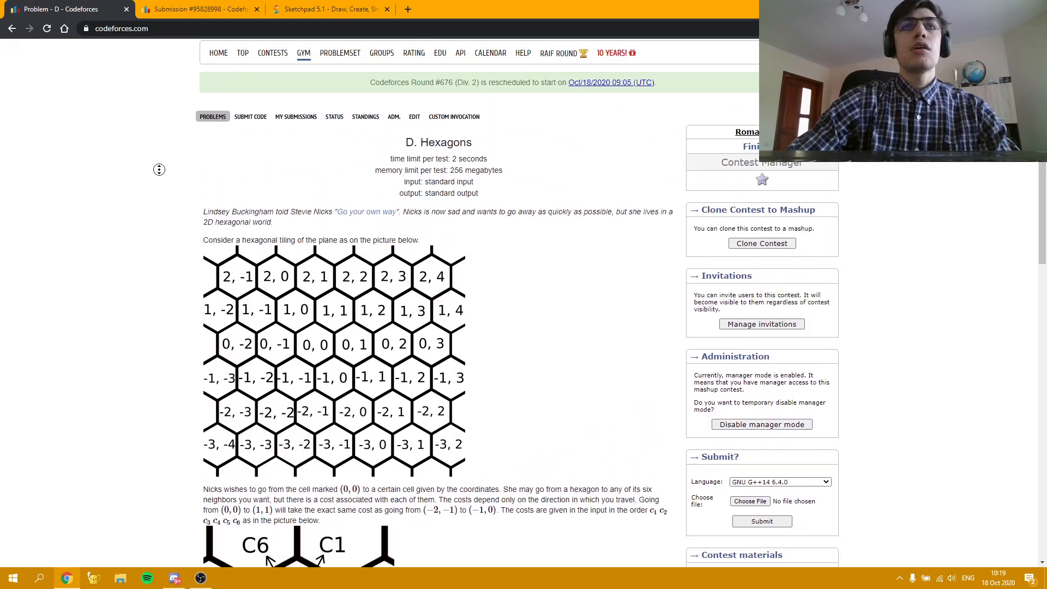
Step: Scroll the Hexagons statement down until the full C1–C6 cost diagram shows below the grid
{"action": "scroll", "scroll_direction": "down", "scroll_amount": 3}
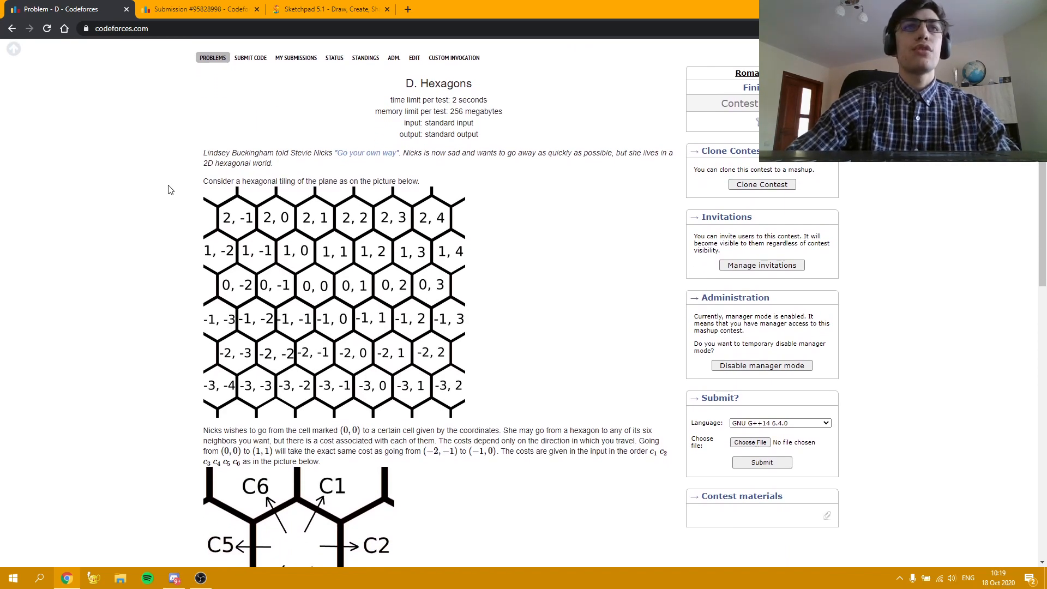
{"action": "mouse_move", "coordinate": [573, 231]}
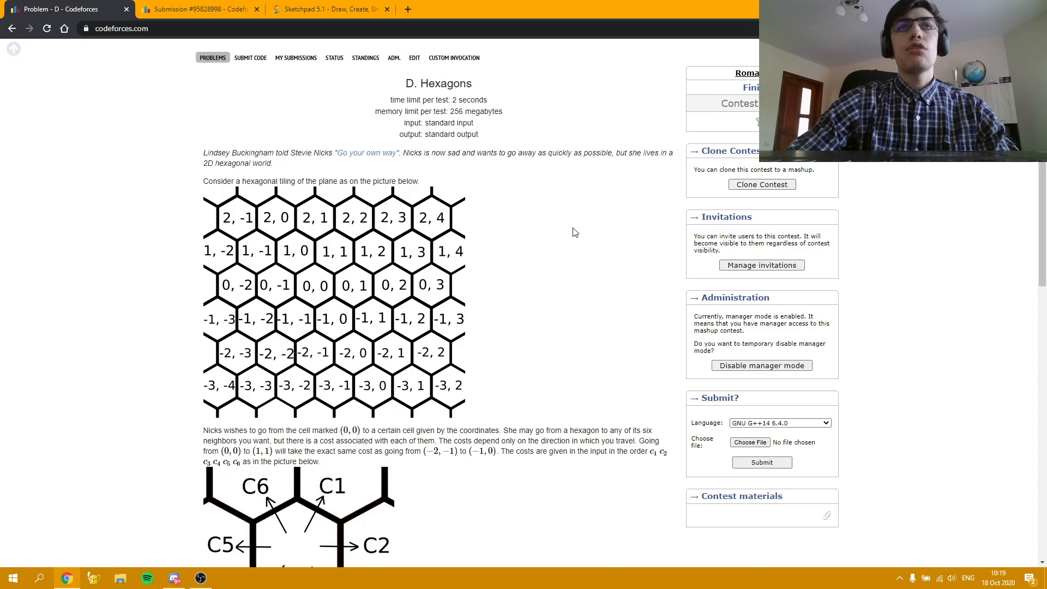
{"action": "mouse_move", "coordinate": [482, 194]}
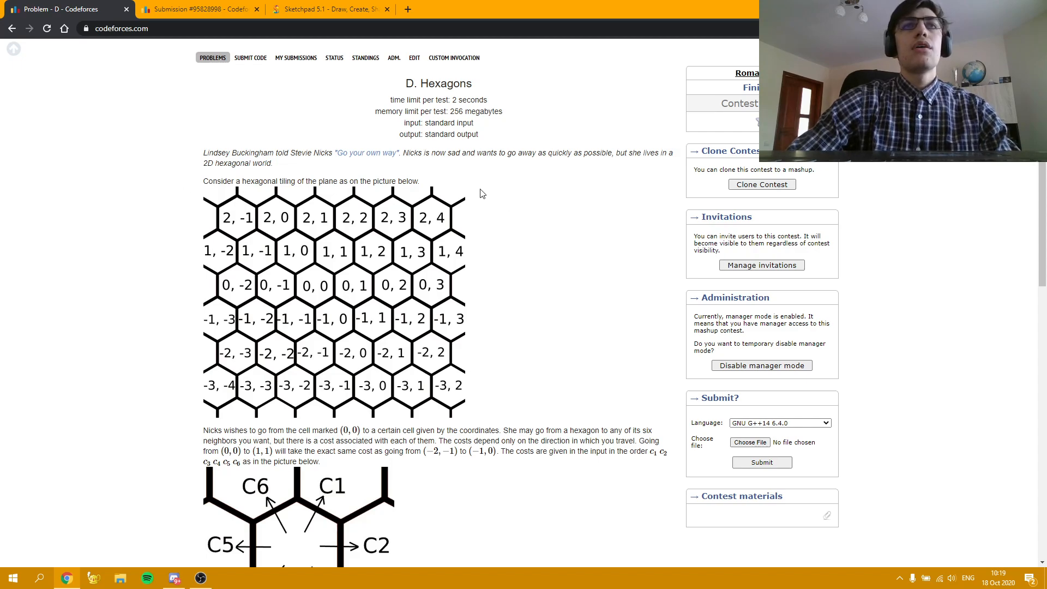
{"action": "mouse_move", "coordinate": [429, 175]}
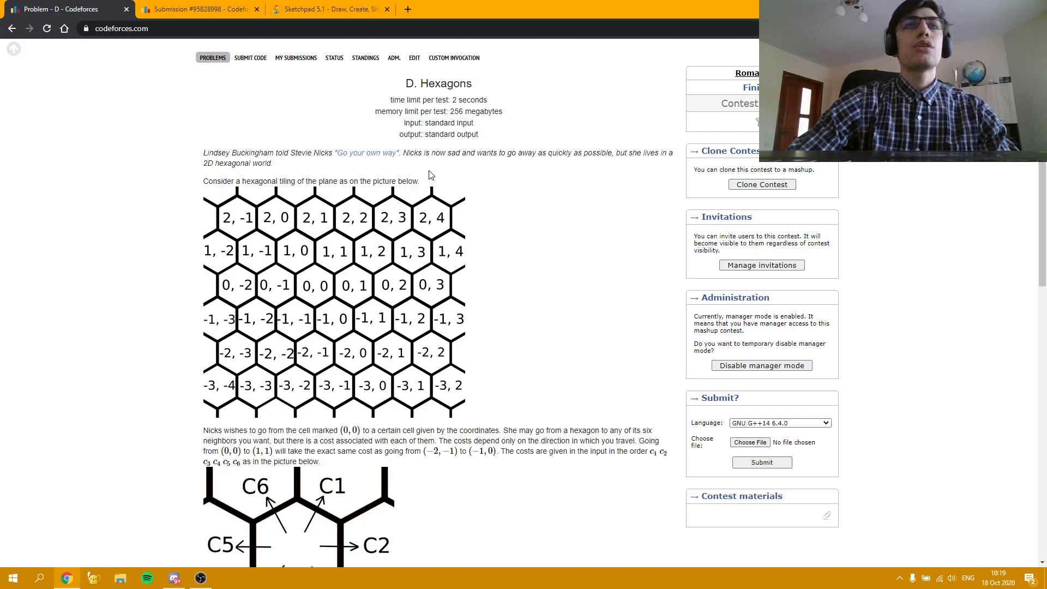
{"action": "mouse_move", "coordinate": [365, 169]}
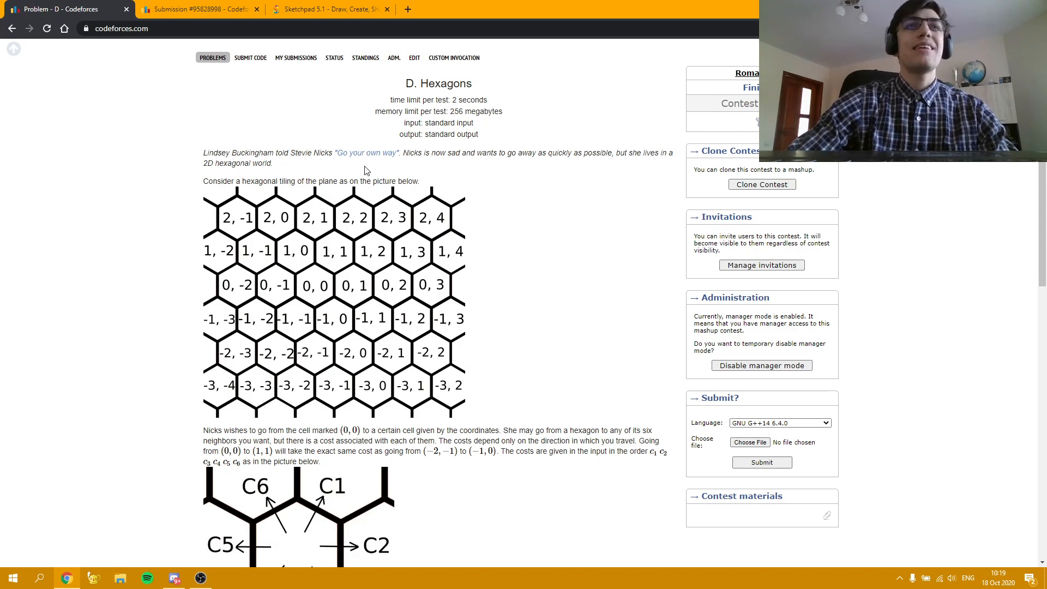
{"action": "mouse_move", "coordinate": [651, 189]}
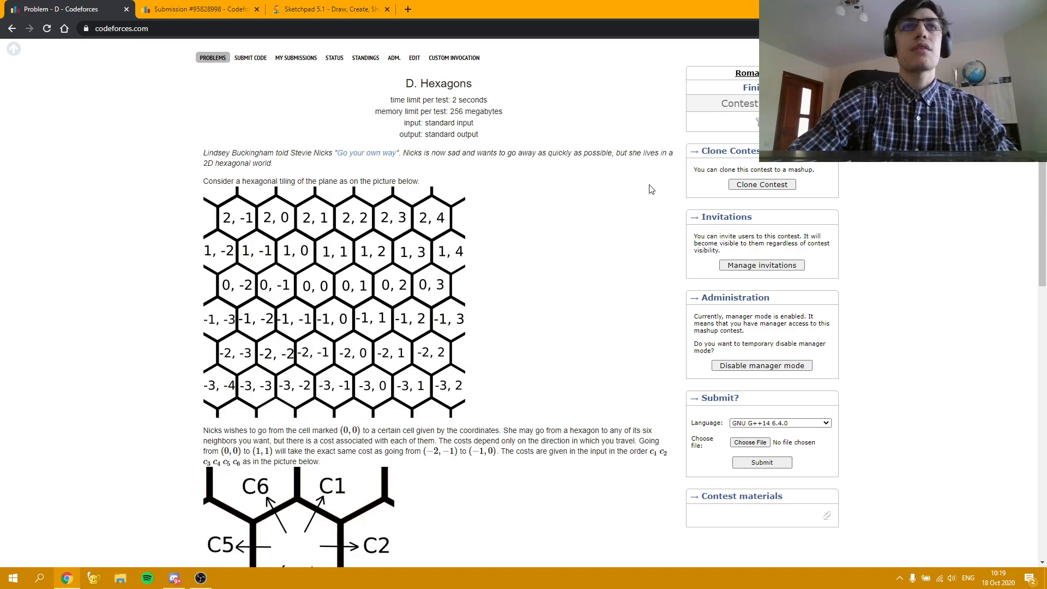
{"action": "mouse_move", "coordinate": [667, 184]}
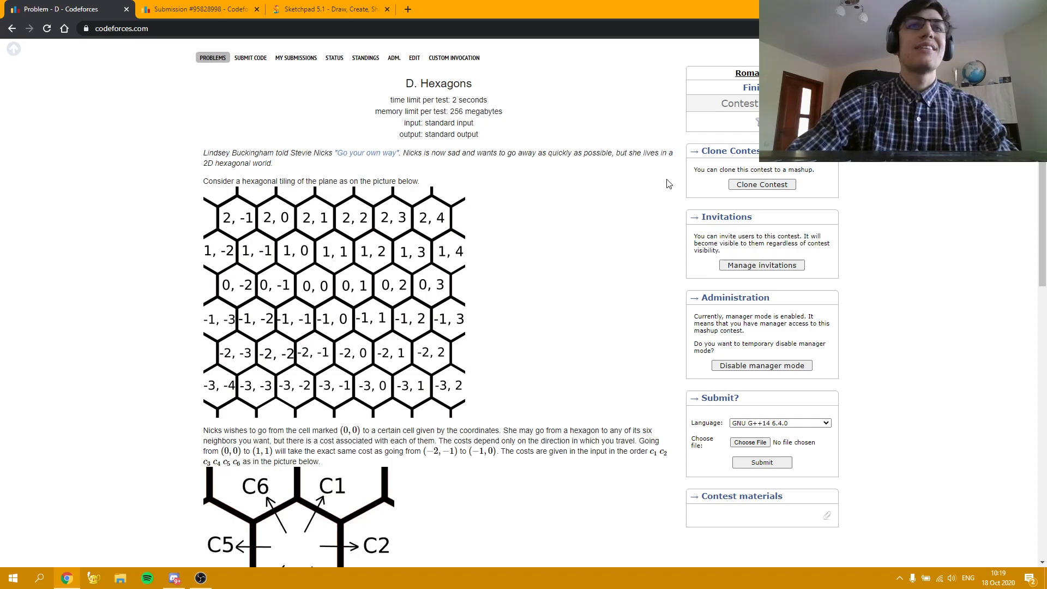
{"action": "mouse_move", "coordinate": [645, 187]}
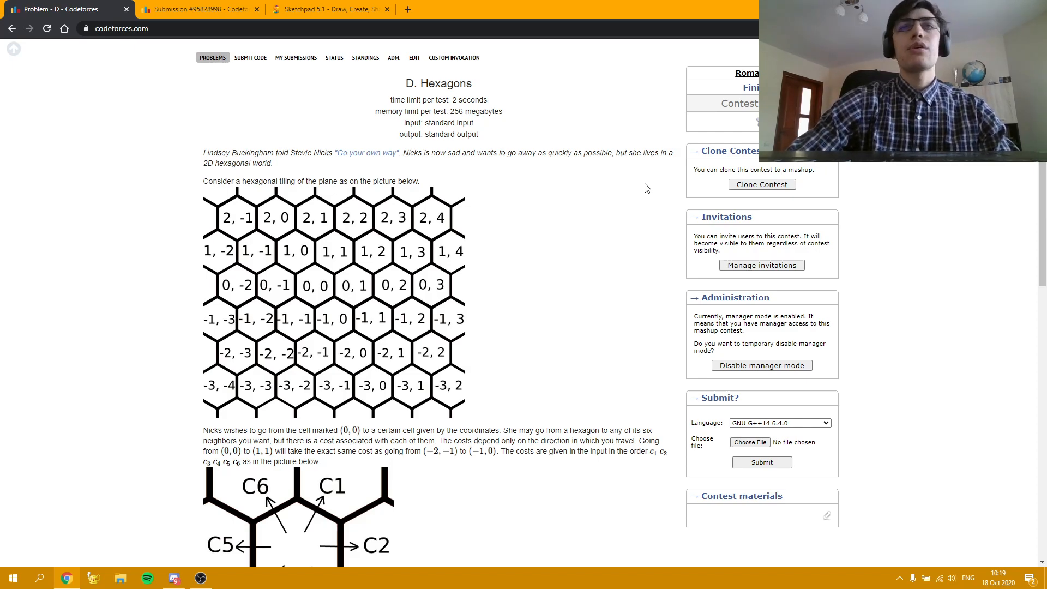
{"action": "mouse_move", "coordinate": [676, 136]}
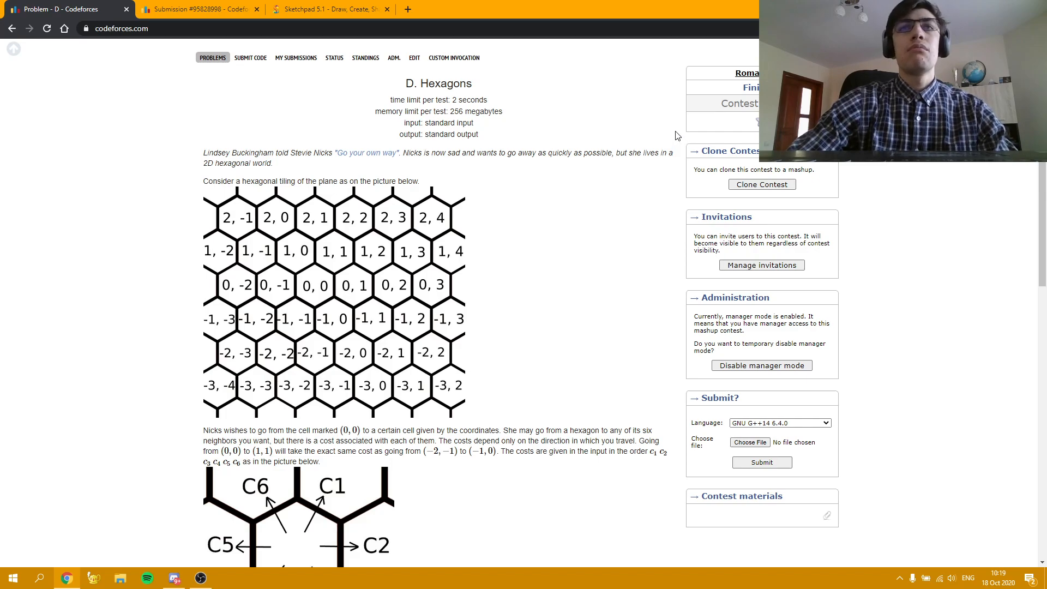
{"action": "mouse_move", "coordinate": [682, 173]}
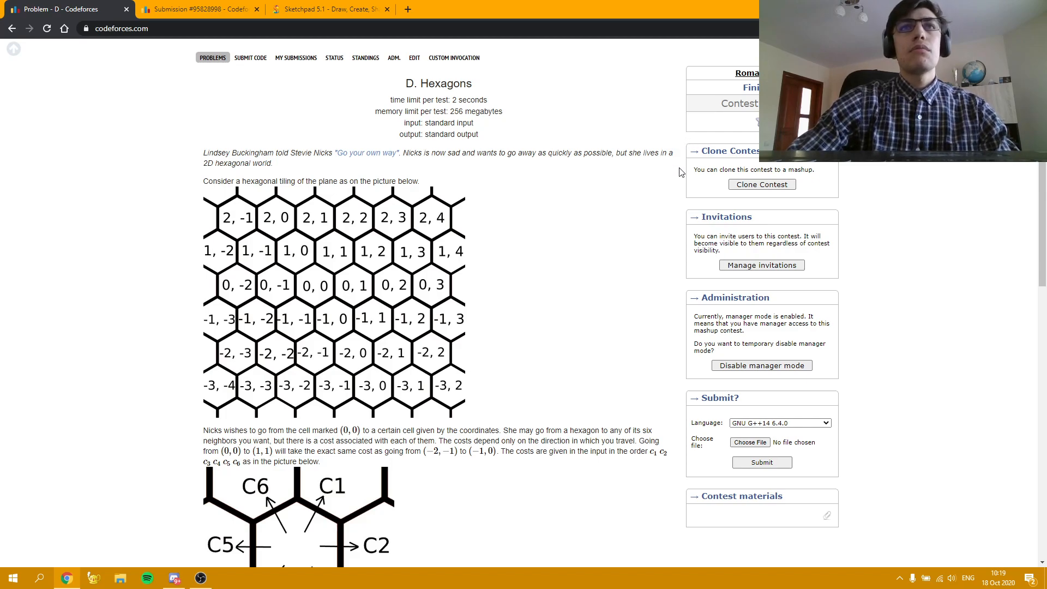
{"action": "scroll", "scroll_direction": "down", "scroll_amount": 3}
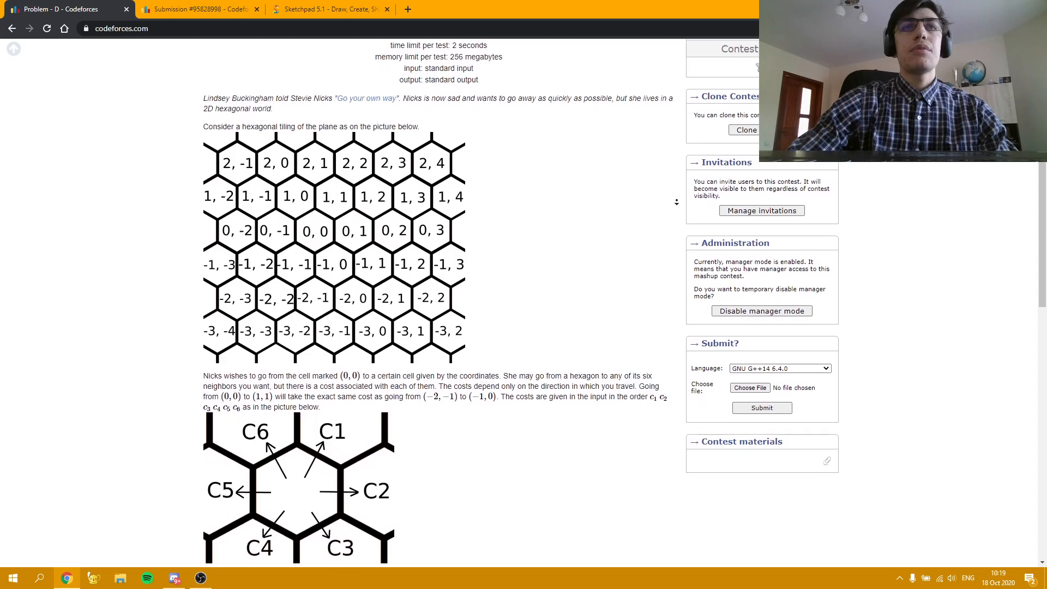